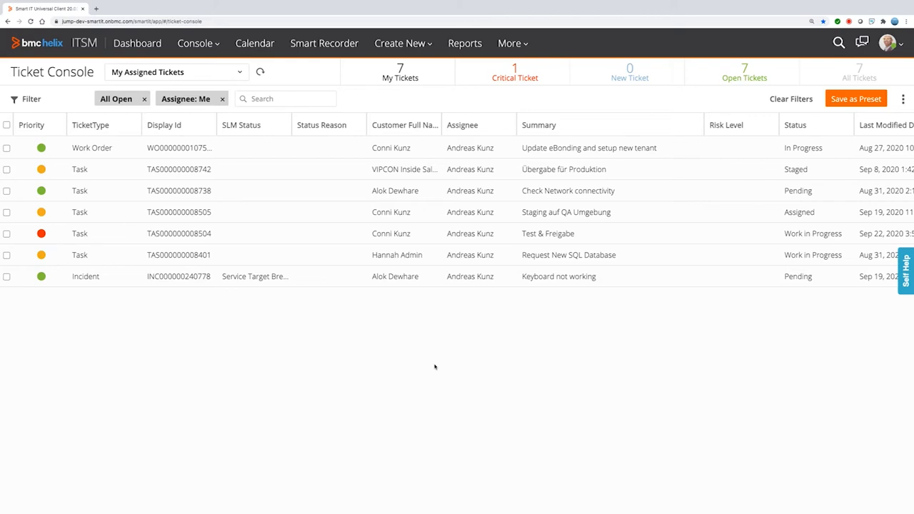
{"action": "mouse_move", "coordinate": [291, 308]}
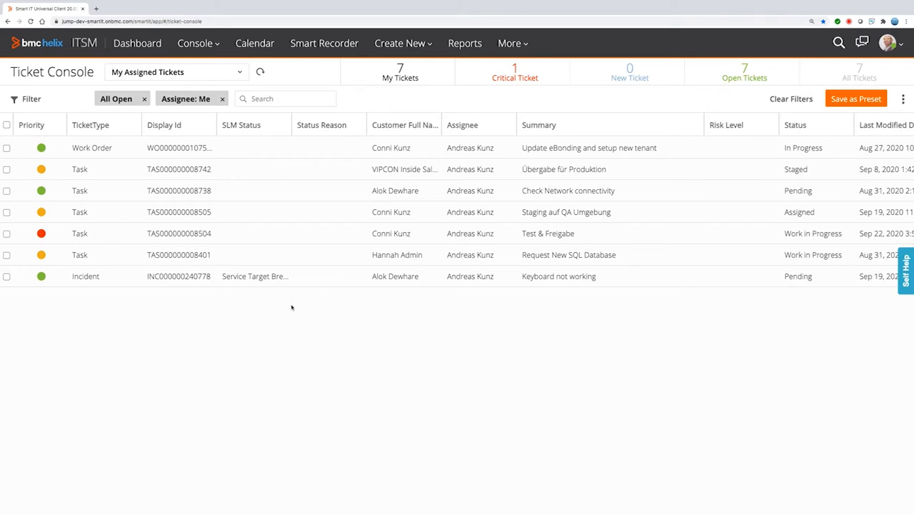
Show the More menu's list of linked portals and tools in Smart IT.
{"action": "left_click", "coordinate": [509, 43]}
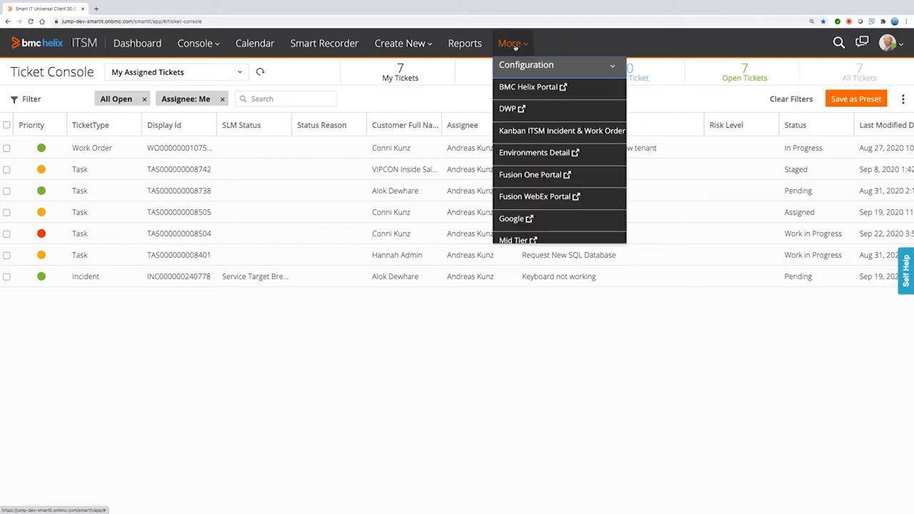
Launch the Incidents & Workorders Kanban board in Visual Boards from the More menu.
{"action": "left_click", "coordinate": [562, 131]}
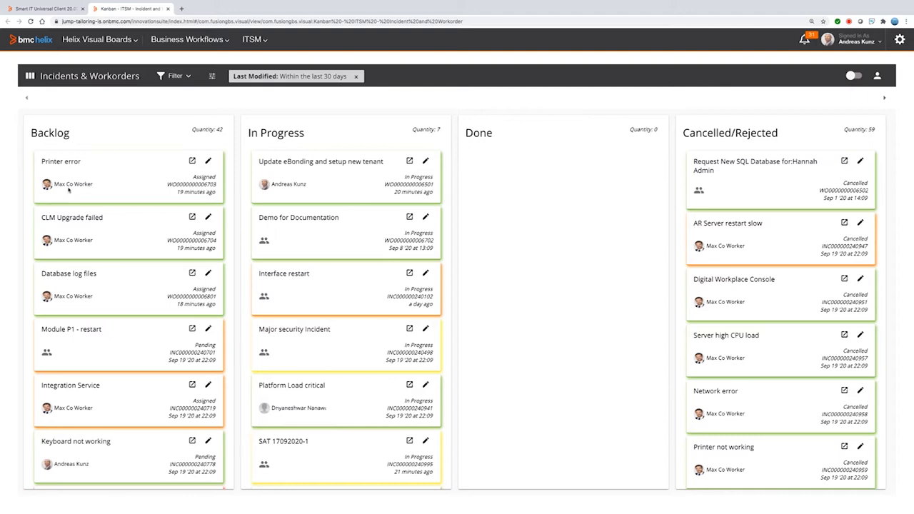
{"action": "mouse_move", "coordinate": [388, 276]}
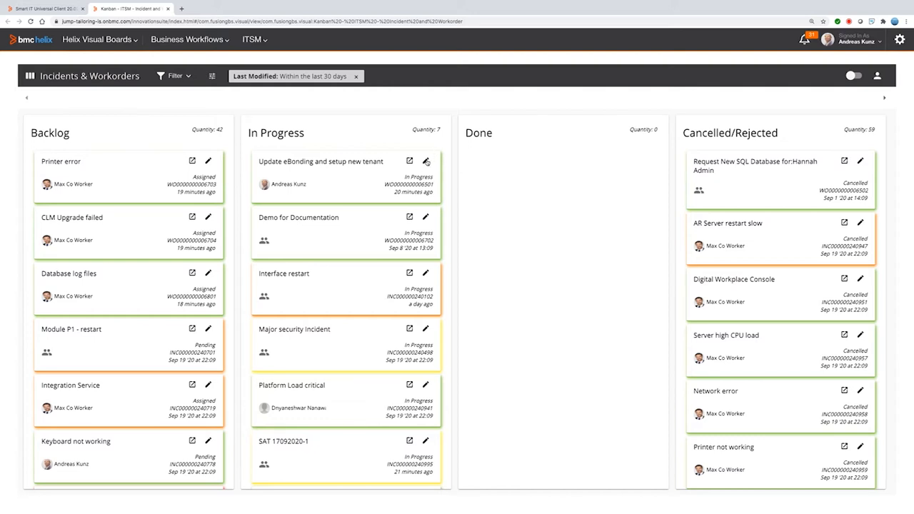
{"action": "left_click", "coordinate": [426, 160]}
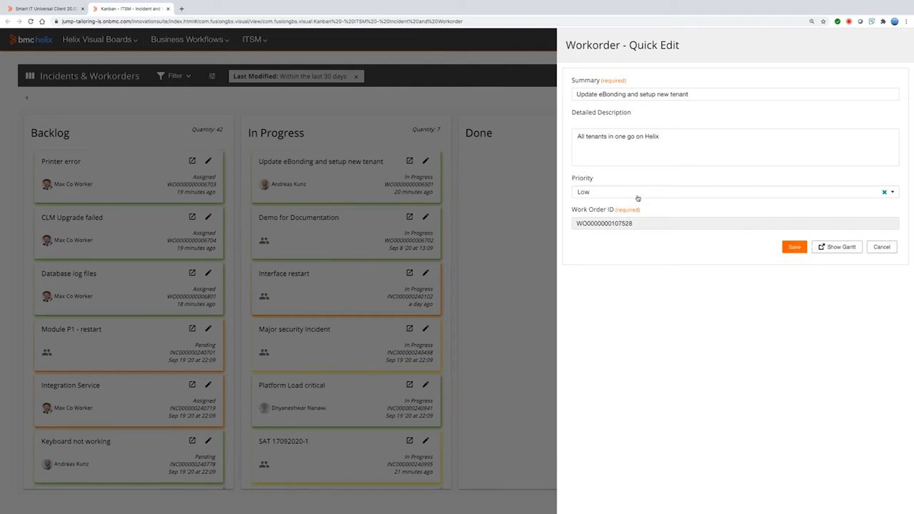
{"action": "mouse_move", "coordinate": [768, 296]}
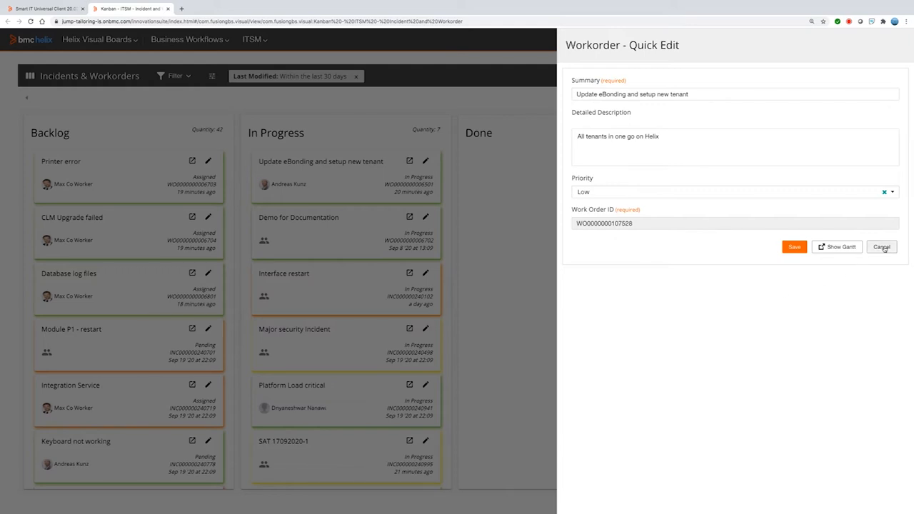
{"action": "left_click", "coordinate": [881, 246]}
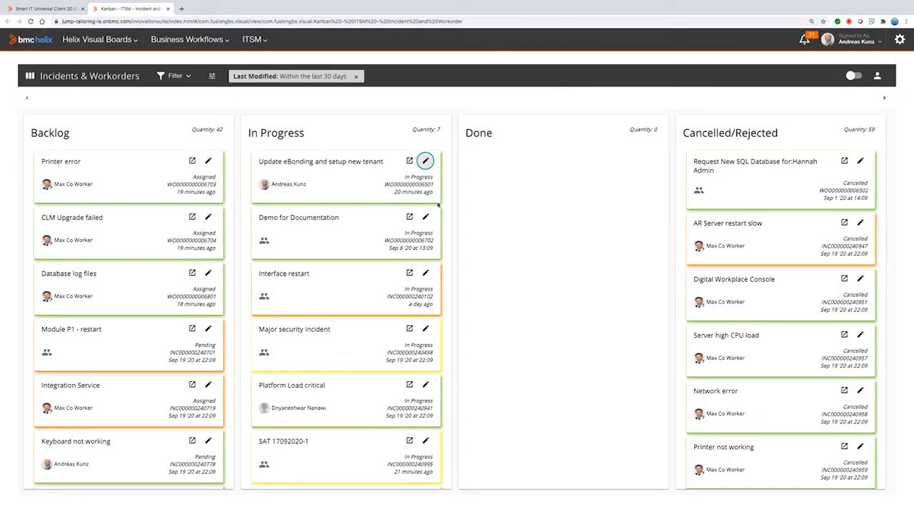
{"action": "mouse_move", "coordinate": [80, 277]}
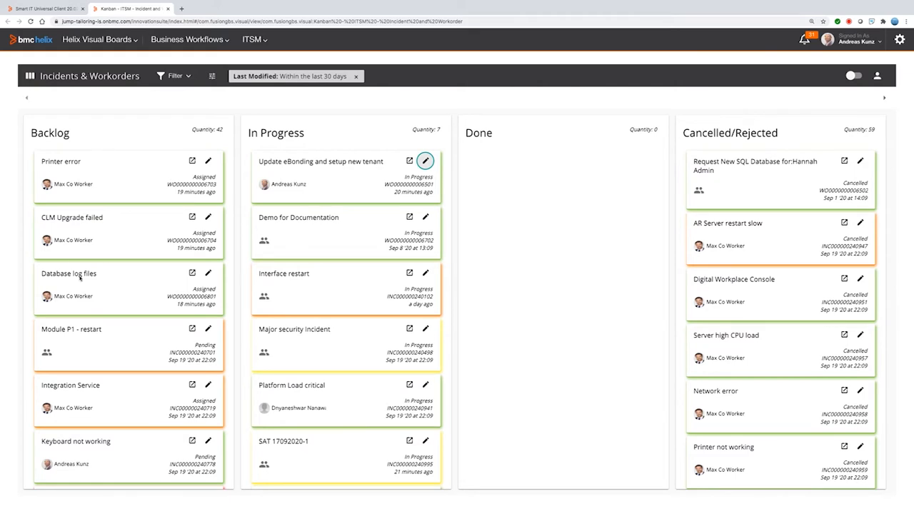
{"action": "mouse_move", "coordinate": [97, 357]}
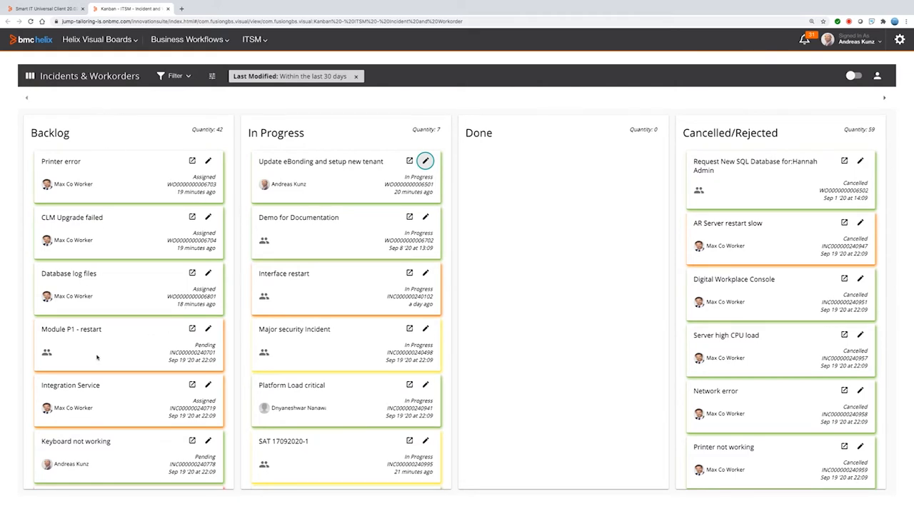
{"action": "mouse_move", "coordinate": [326, 380]}
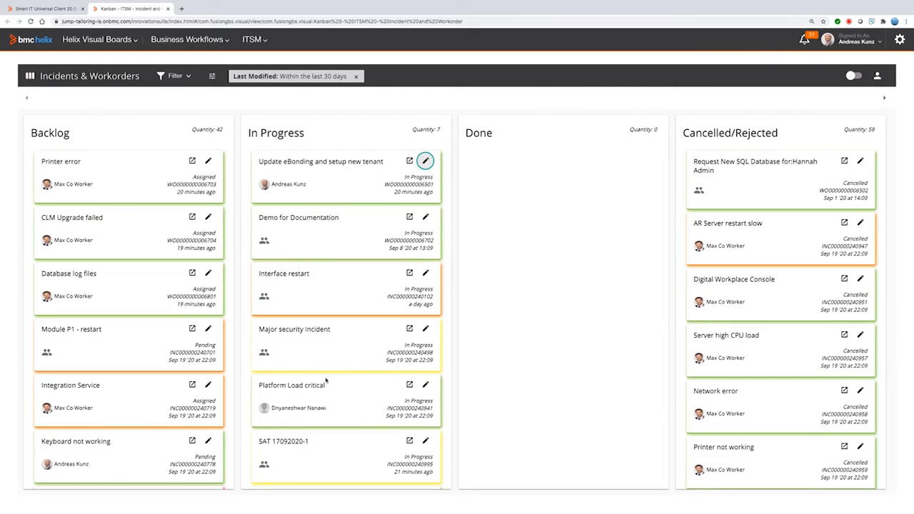
{"action": "mouse_move", "coordinate": [502, 260]}
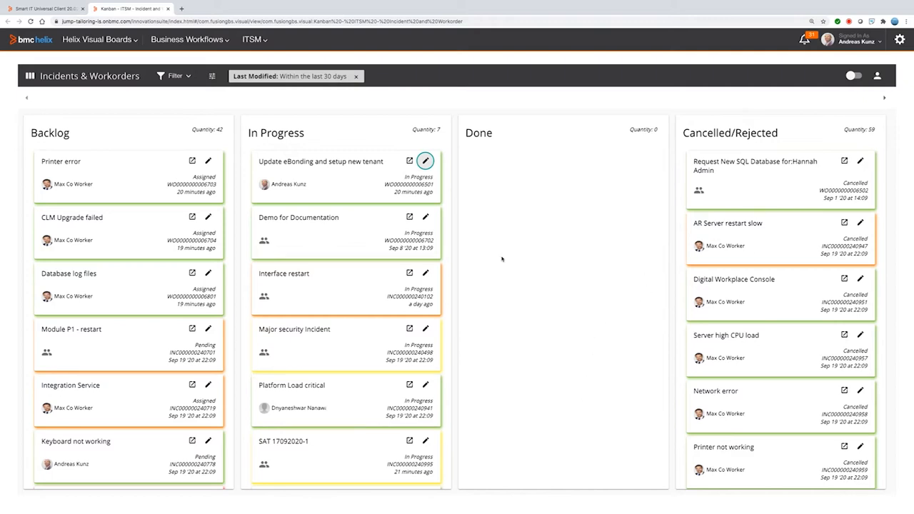
{"action": "mouse_move", "coordinate": [48, 350]}
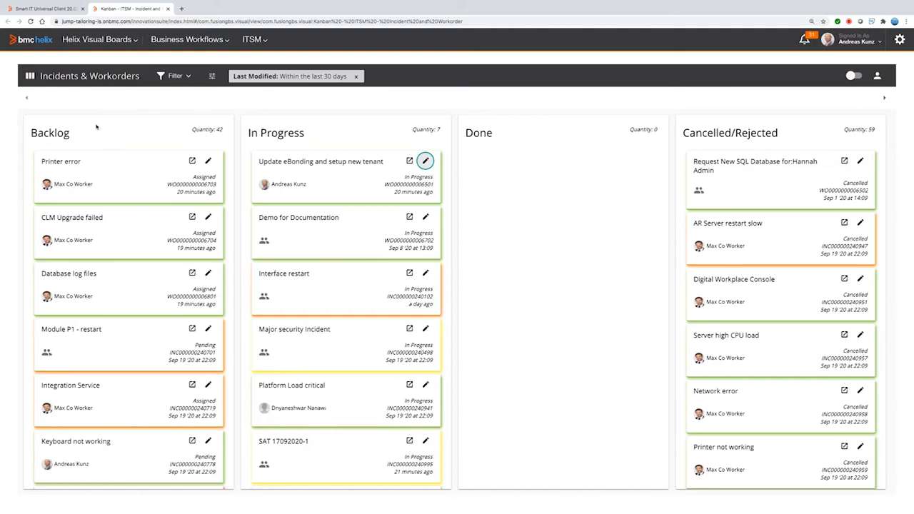
{"action": "mouse_move", "coordinate": [58, 84]}
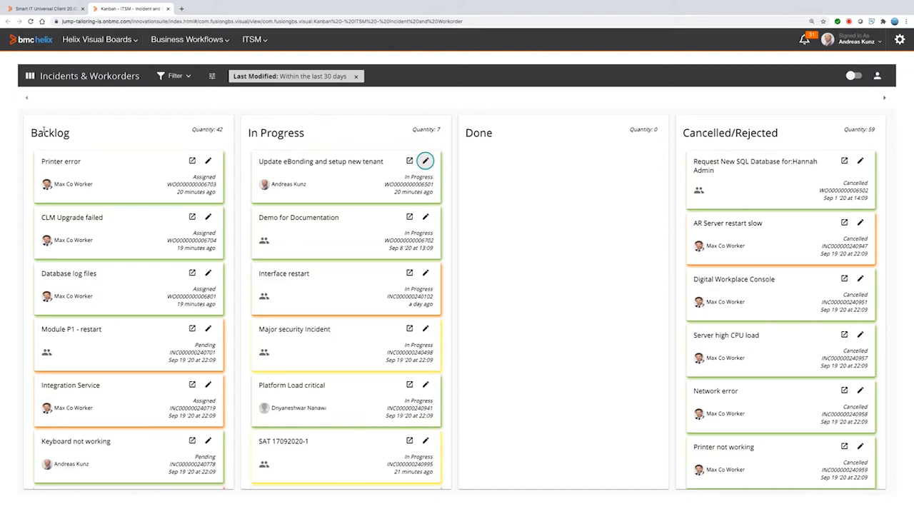
{"action": "mouse_move", "coordinate": [94, 240]}
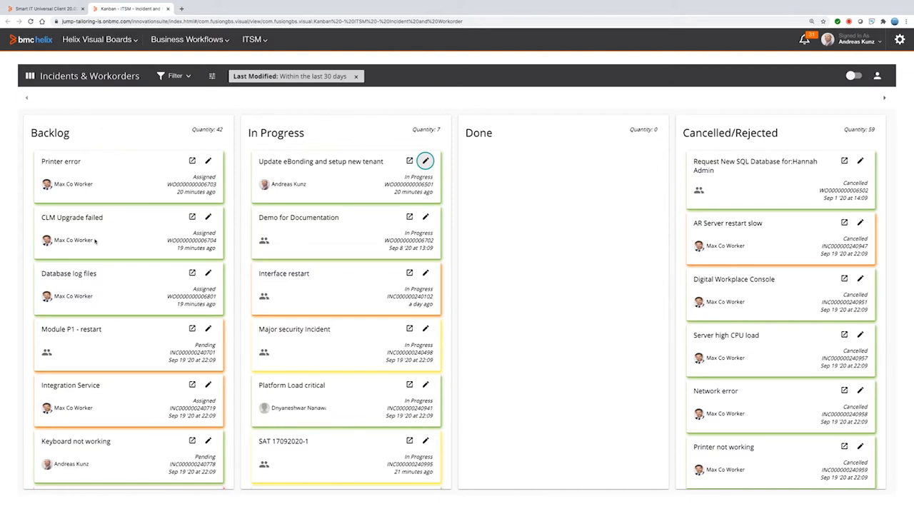
{"action": "mouse_move", "coordinate": [143, 171]}
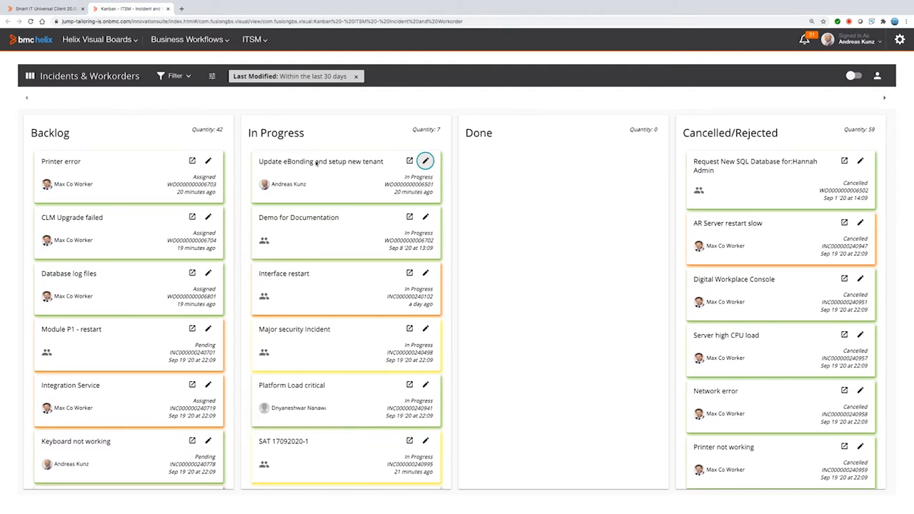
{"action": "mouse_move", "coordinate": [340, 251]}
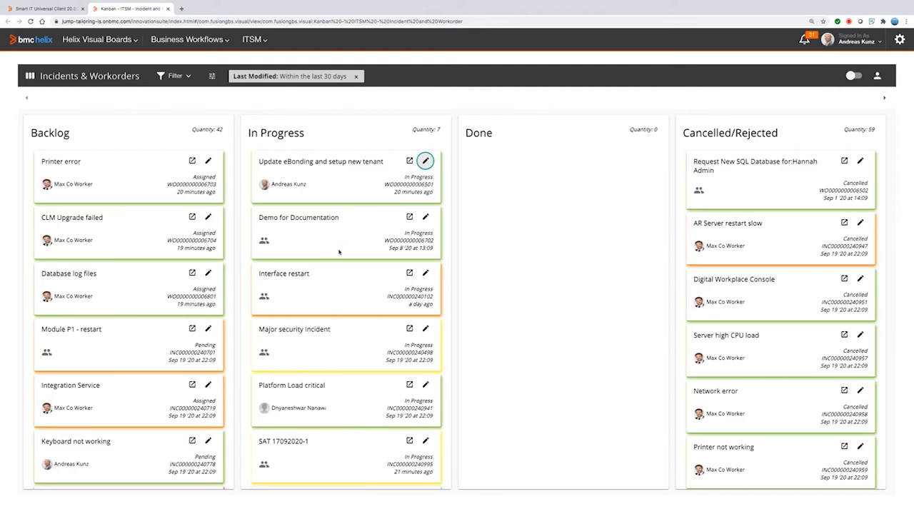
{"action": "mouse_move", "coordinate": [771, 246]}
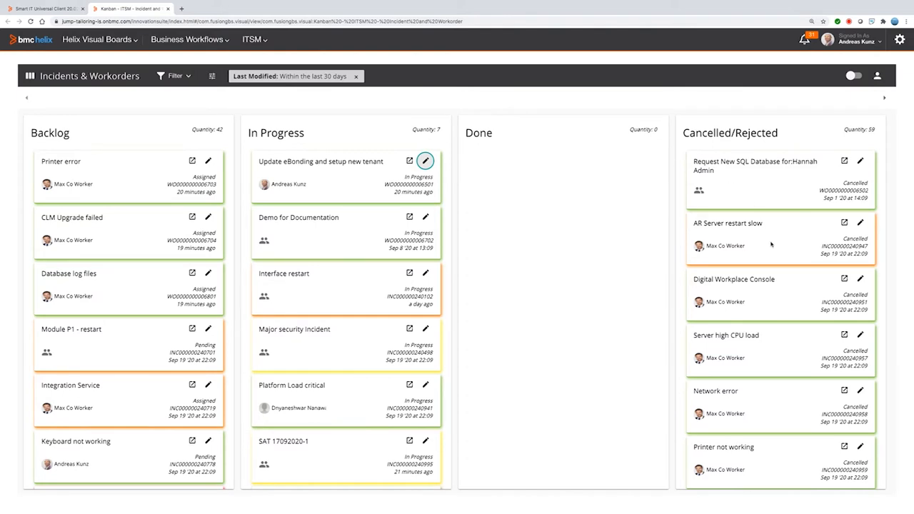
{"action": "mouse_move", "coordinate": [557, 251]}
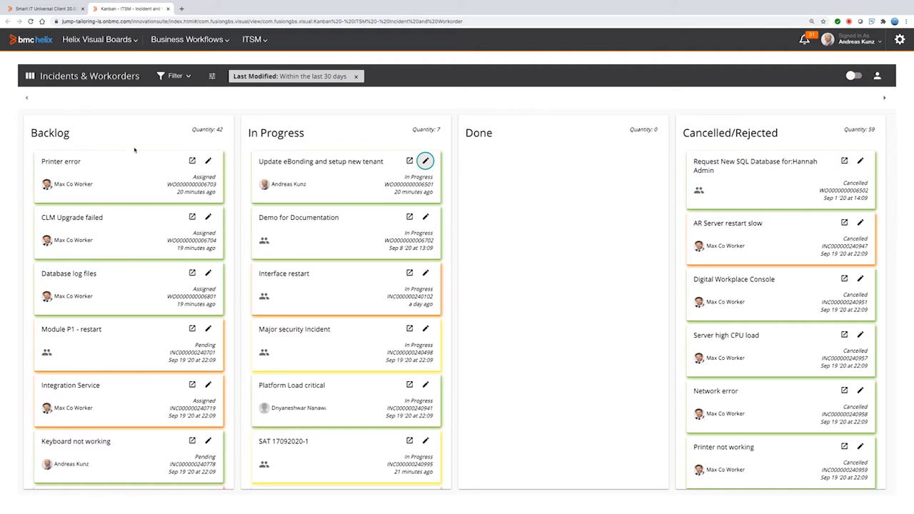
Expand the Business Workflows menu listing the Case and Task boards.
{"action": "left_click", "coordinate": [425, 160]}
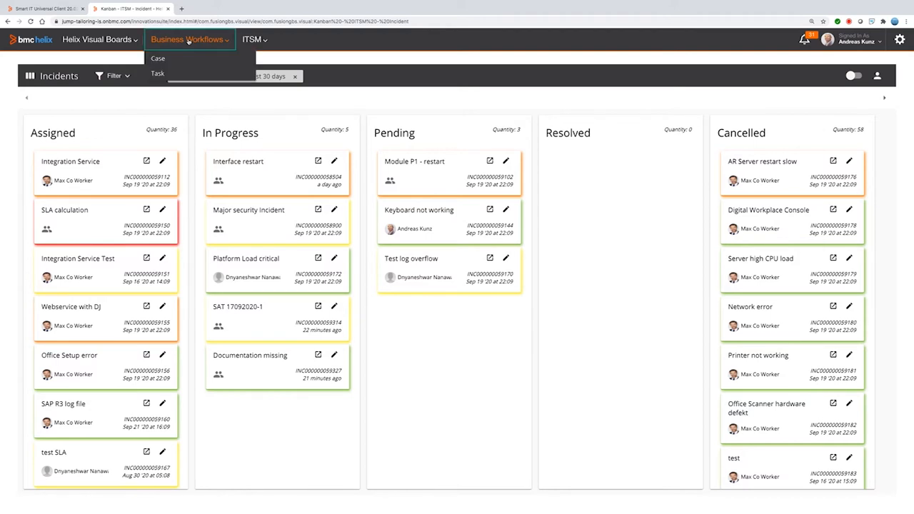
{"action": "mouse_move", "coordinate": [157, 58]}
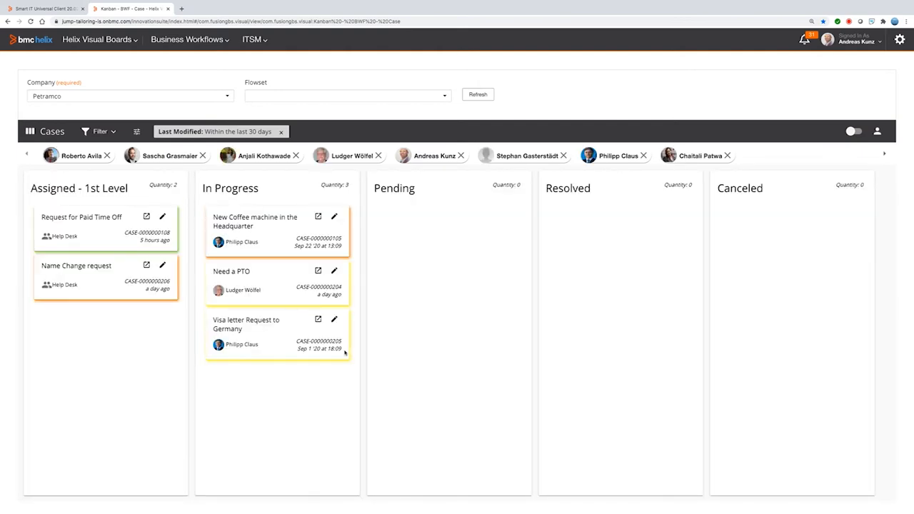
{"action": "mouse_move", "coordinate": [426, 286]}
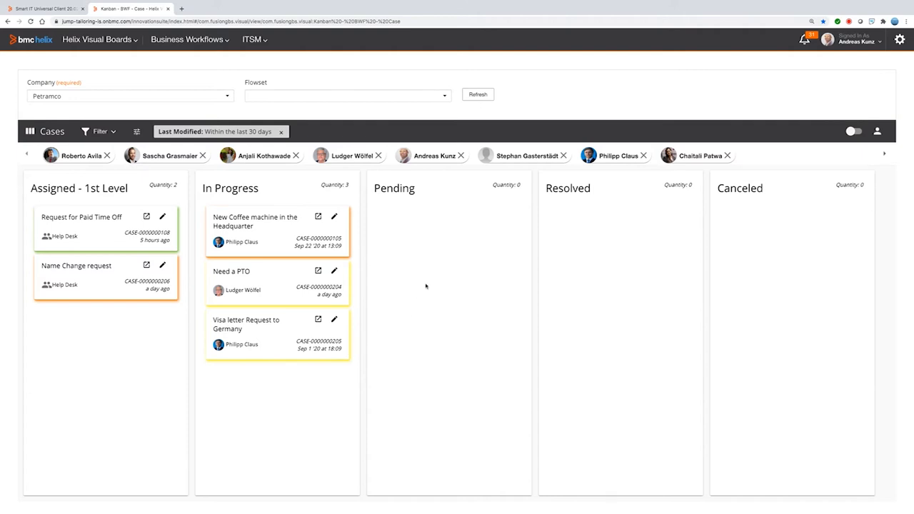
{"action": "mouse_move", "coordinate": [260, 237]}
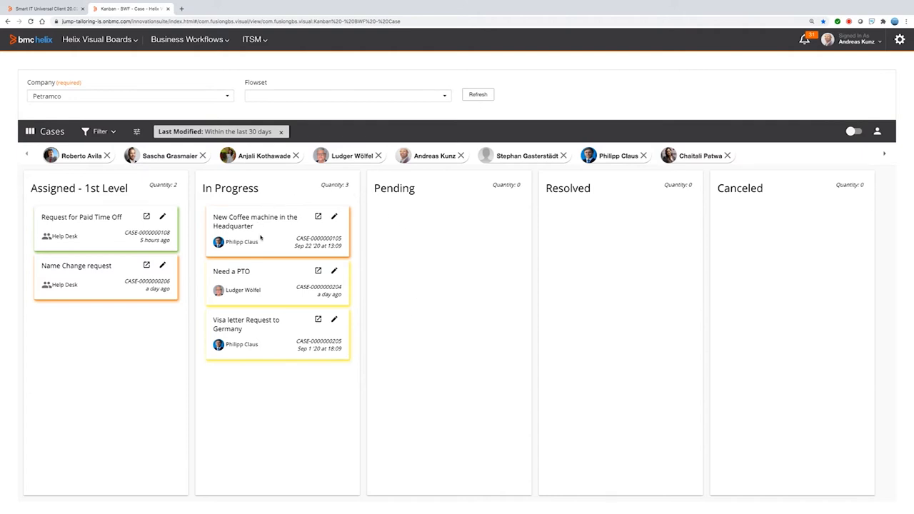
Drag the 'New Coffee machine in the Headquarter' case from In Progress into the Pending lane.
{"action": "left_click_drag", "start_coordinate": [254, 221], "coordinate": [449, 243]}
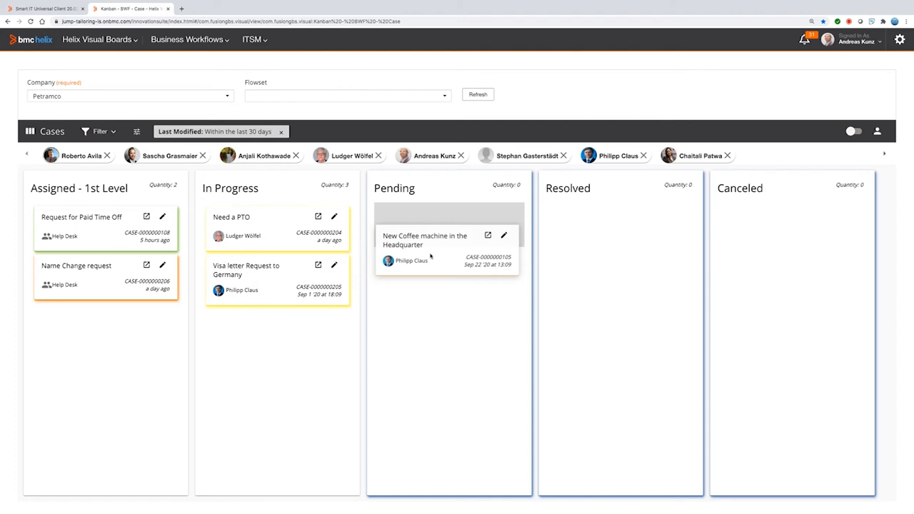
{"action": "left_click_drag", "start_coordinate": [448, 245], "coordinate": [743, 235]}
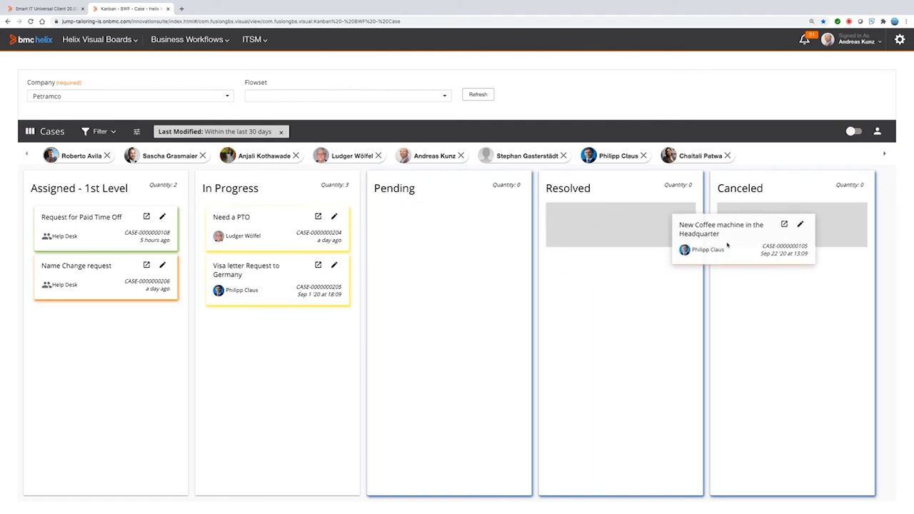
{"action": "left_click_drag", "start_coordinate": [742, 228], "coordinate": [448, 221]}
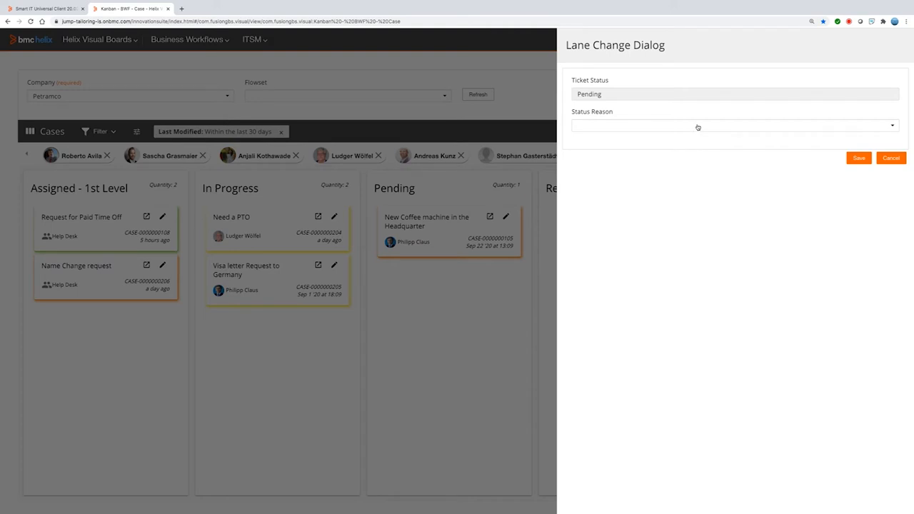
Save the lane change with Third Party as the status reason.
{"action": "left_click", "coordinate": [734, 126]}
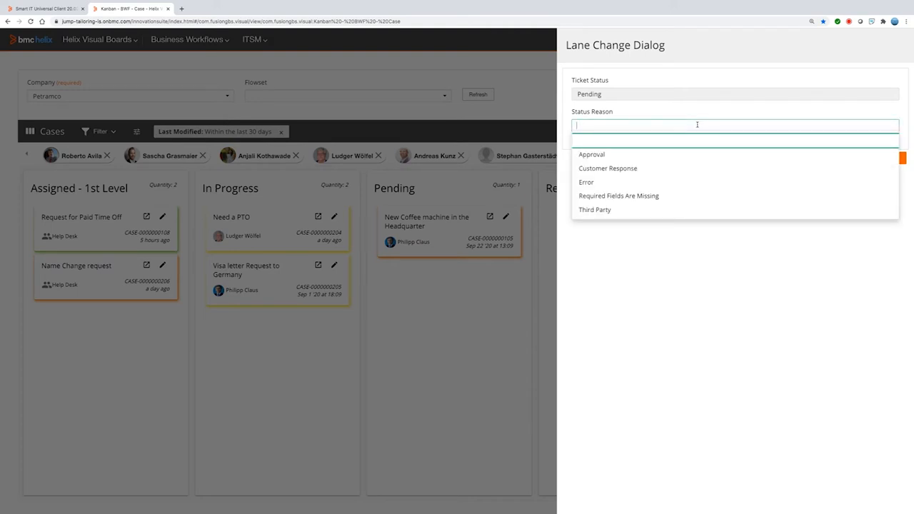
{"action": "left_click", "coordinate": [594, 209]}
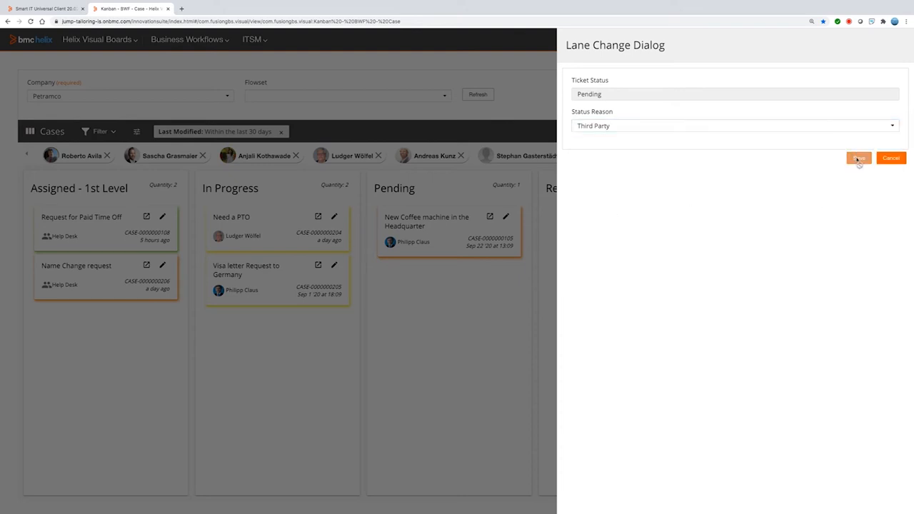
{"action": "left_click", "coordinate": [858, 158]}
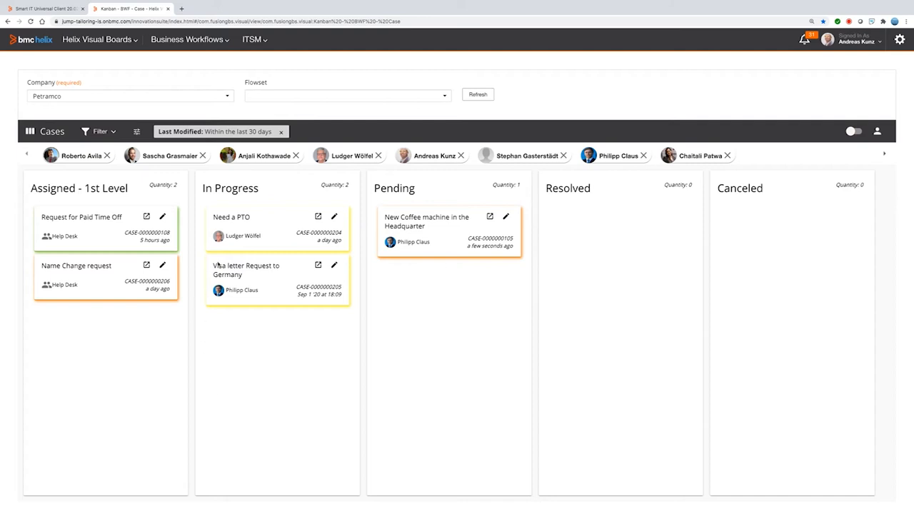
{"action": "mouse_move", "coordinate": [217, 236]}
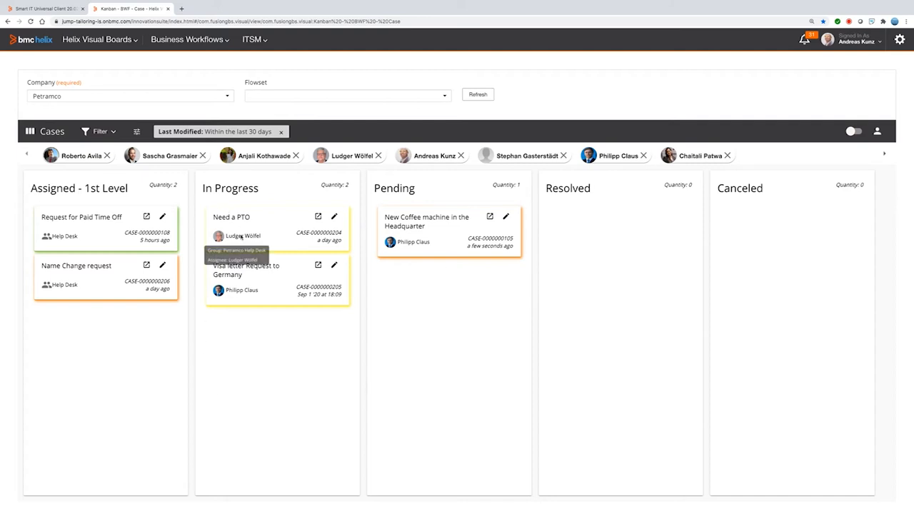
{"action": "mouse_move", "coordinate": [616, 159]}
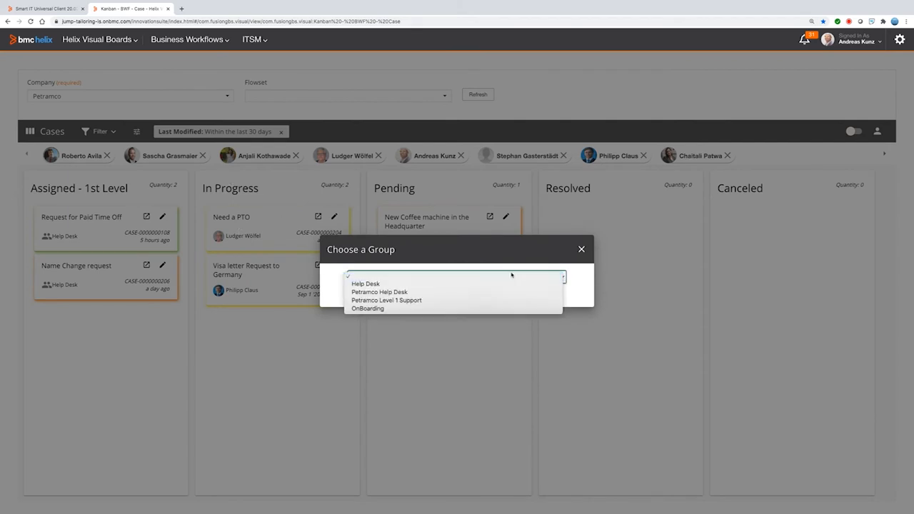
Assign the Onboarding group to the case and confirm the choice.
{"action": "left_click", "coordinate": [367, 309]}
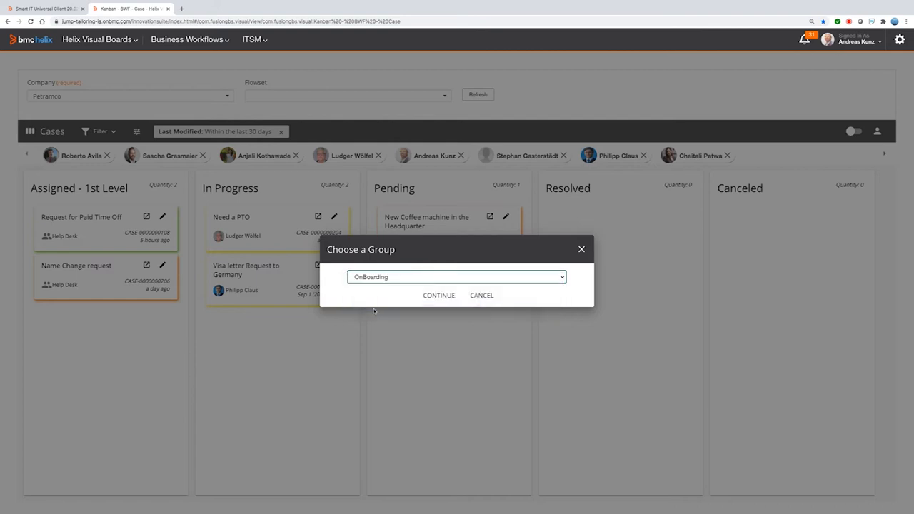
{"action": "left_click", "coordinate": [439, 294]}
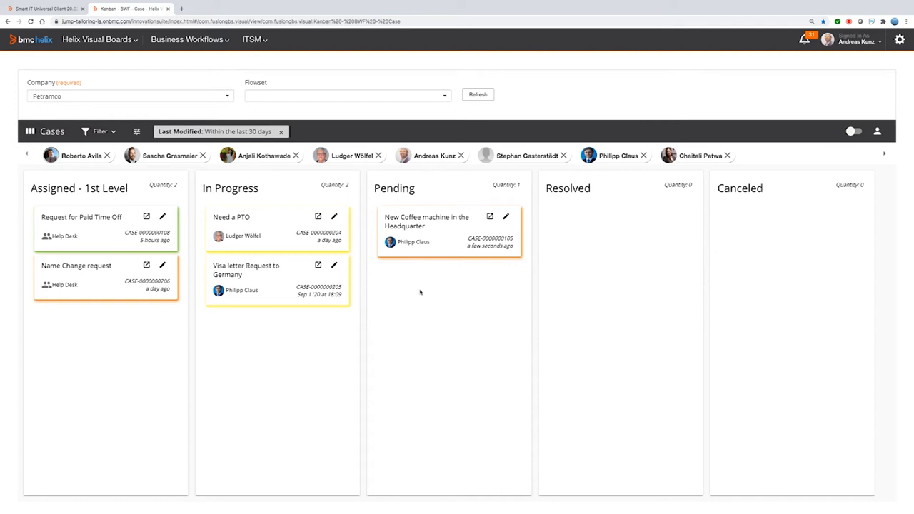
{"action": "mouse_move", "coordinate": [236, 235]}
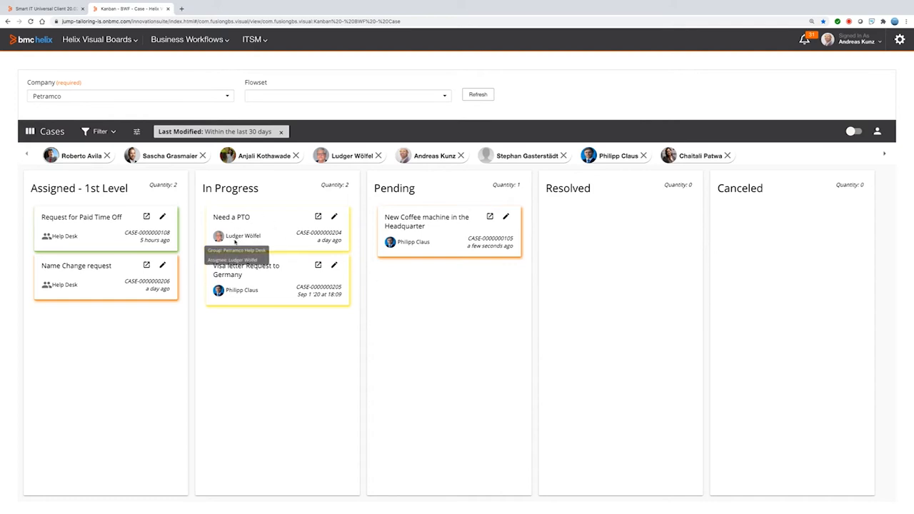
{"action": "mouse_move", "coordinate": [106, 289]}
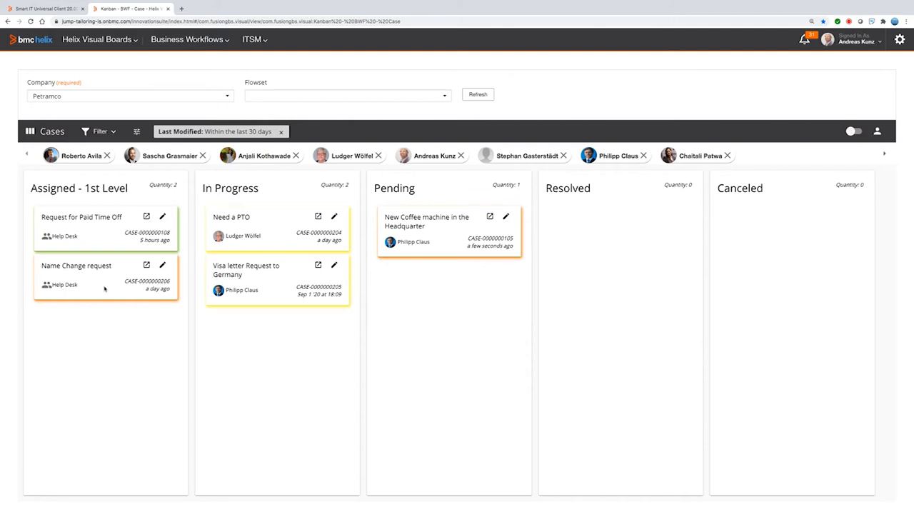
{"action": "mouse_move", "coordinate": [372, 406]}
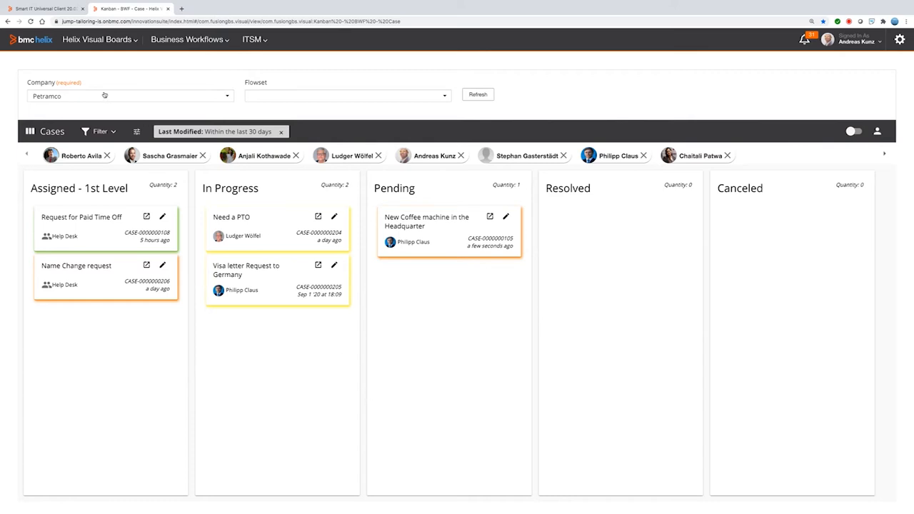
Switch the Petramco cases board to Flowset 2 and refresh it, adding the Extra Status lane.
{"action": "left_click", "coordinate": [348, 94]}
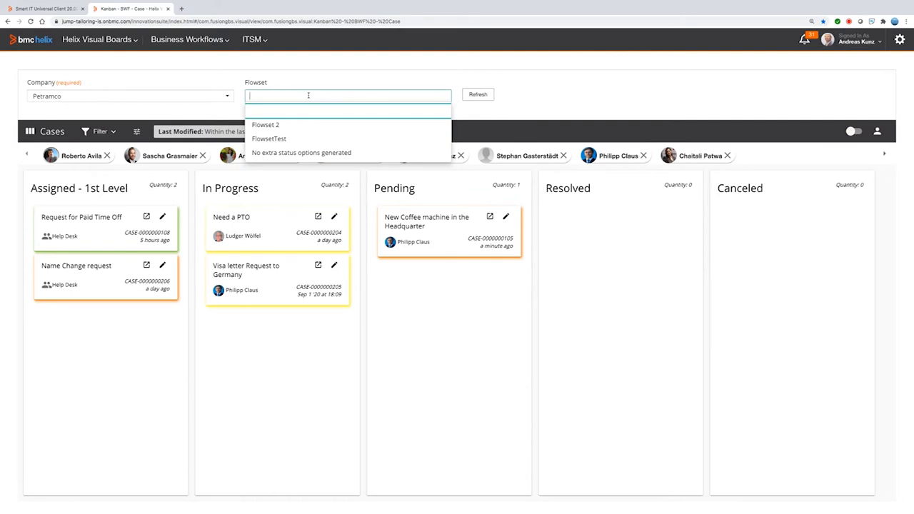
{"action": "left_click", "coordinate": [265, 124]}
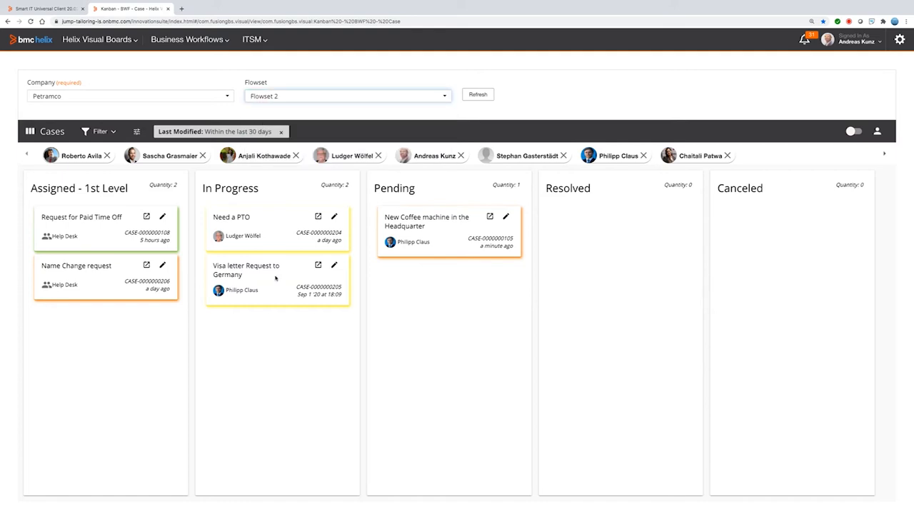
{"action": "mouse_move", "coordinate": [292, 357]}
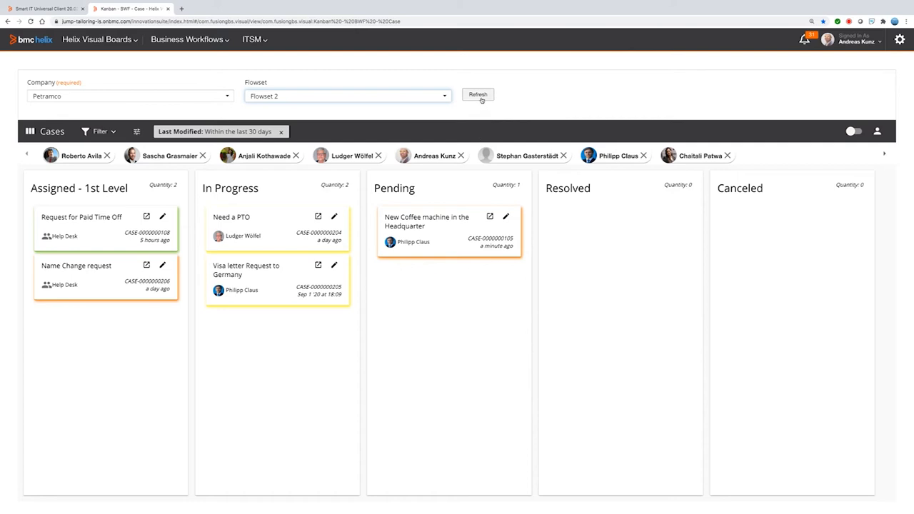
{"action": "left_click", "coordinate": [476, 95]}
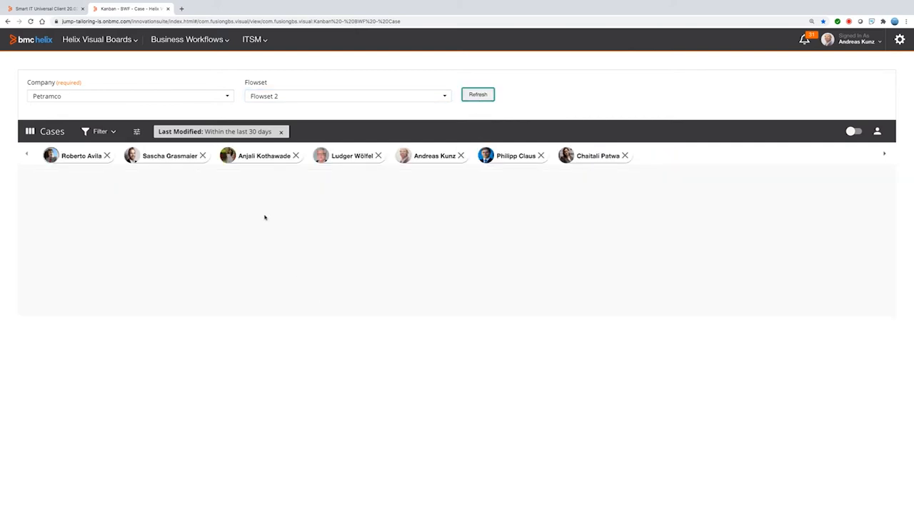
{"action": "left_click", "coordinate": [477, 94]}
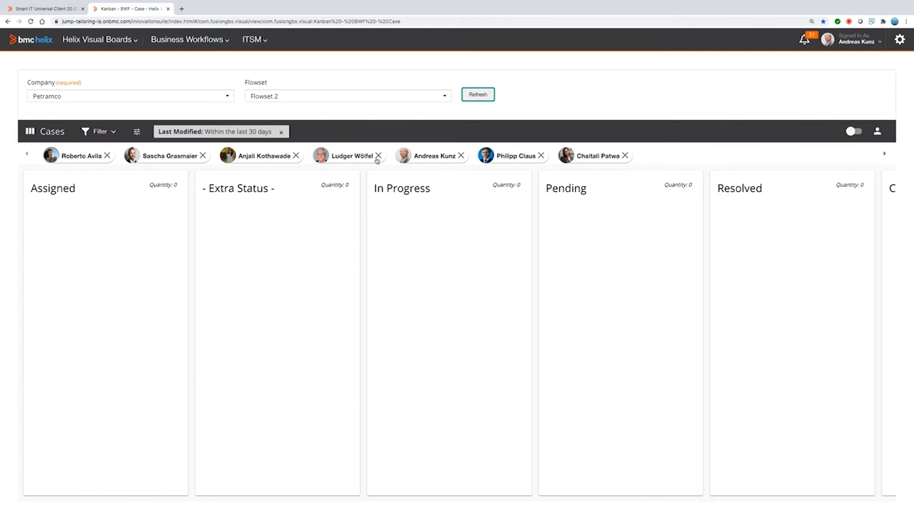
Switch to the Tasks board via Business Workflows > Task.
{"action": "left_click", "coordinate": [187, 40]}
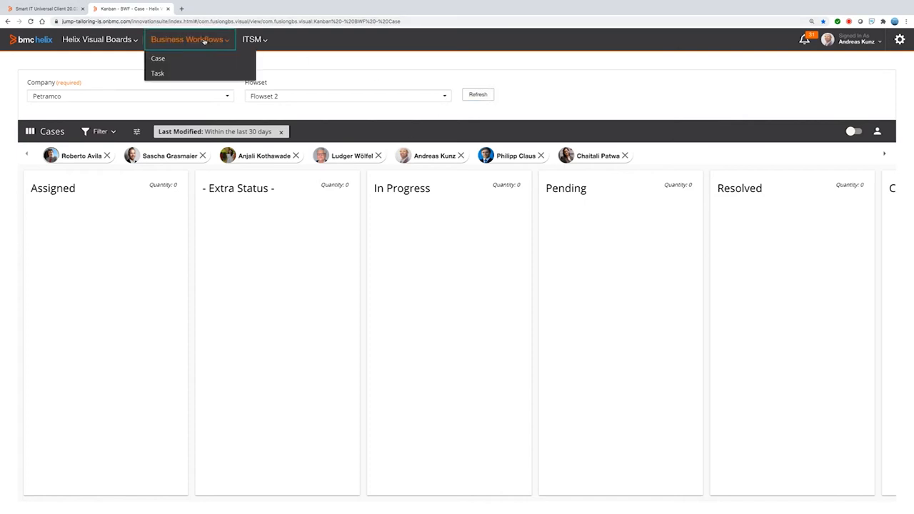
{"action": "left_click", "coordinate": [157, 73]}
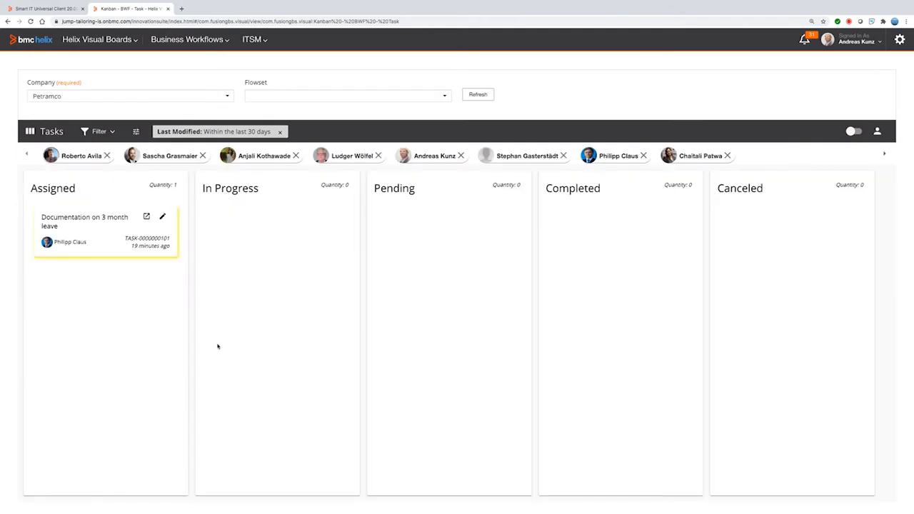
{"action": "mouse_move", "coordinate": [300, 382]}
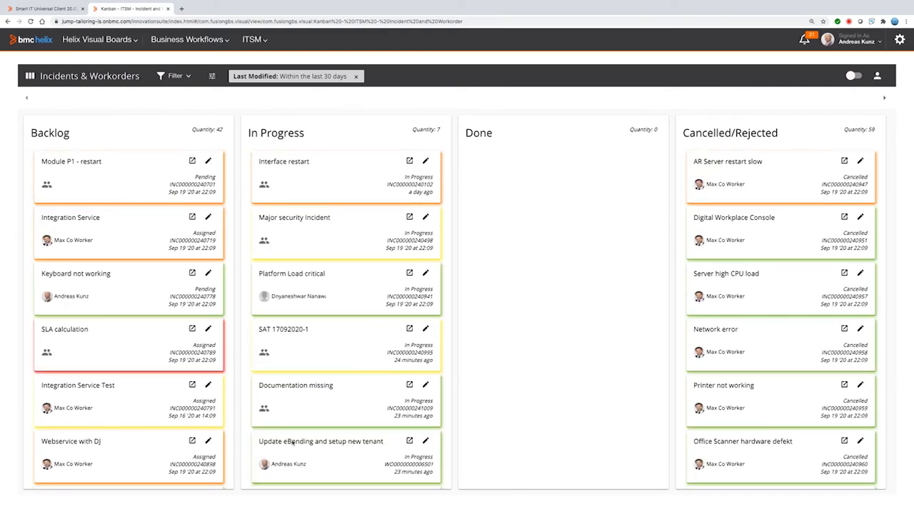
{"action": "mouse_move", "coordinate": [320, 449]}
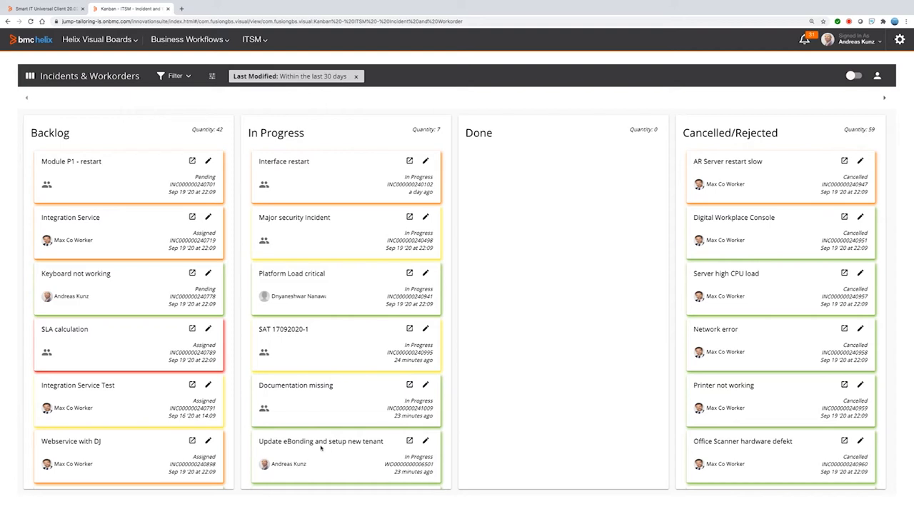
{"action": "mouse_move", "coordinate": [377, 460]}
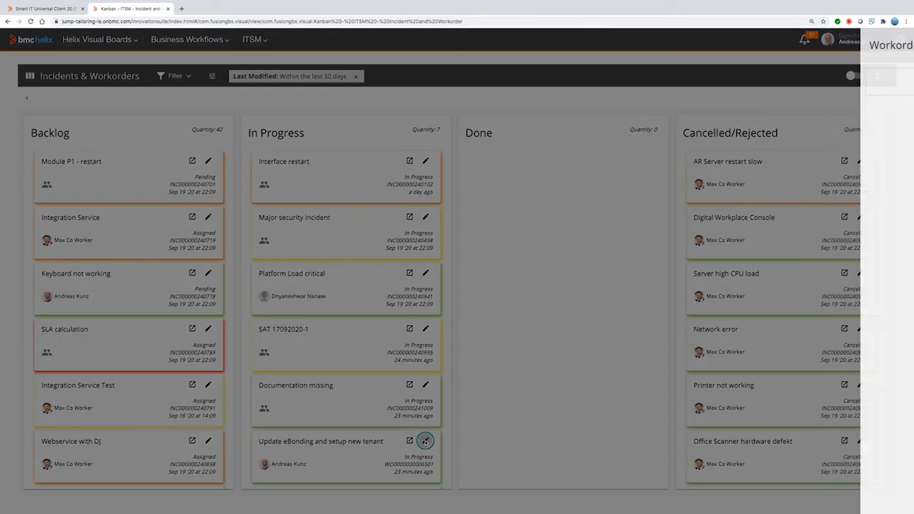
Show the Gantt chart from the 'Update eBonding and setup new tenant' workorder's Quick Edit panel.
{"action": "left_click", "coordinate": [426, 440]}
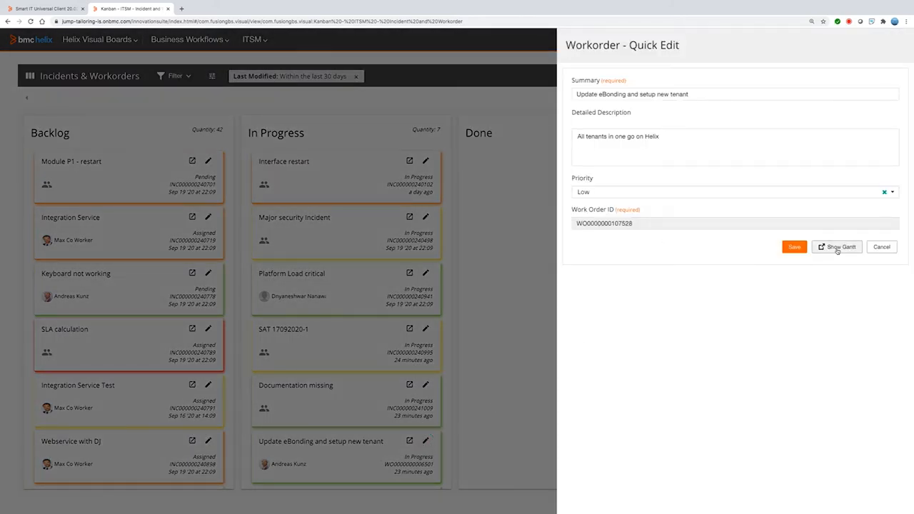
{"action": "left_click", "coordinate": [837, 246]}
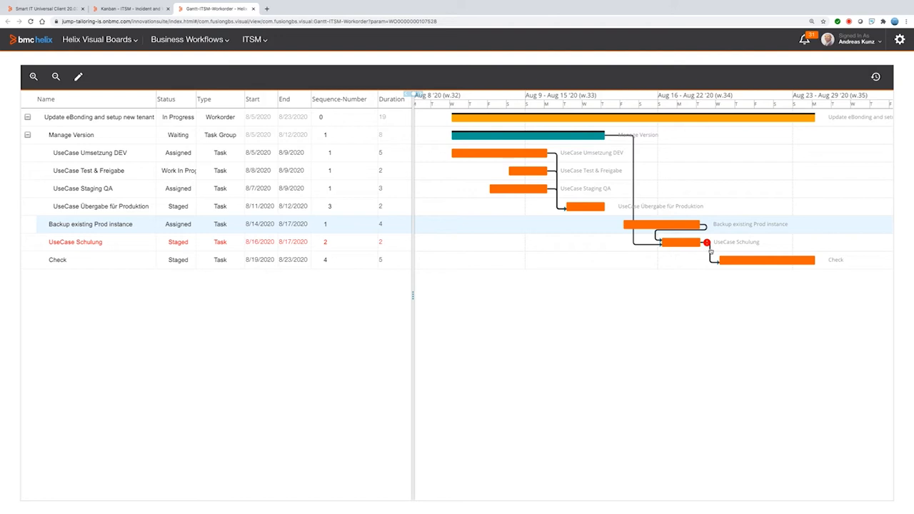
{"action": "mouse_move", "coordinate": [420, 274]}
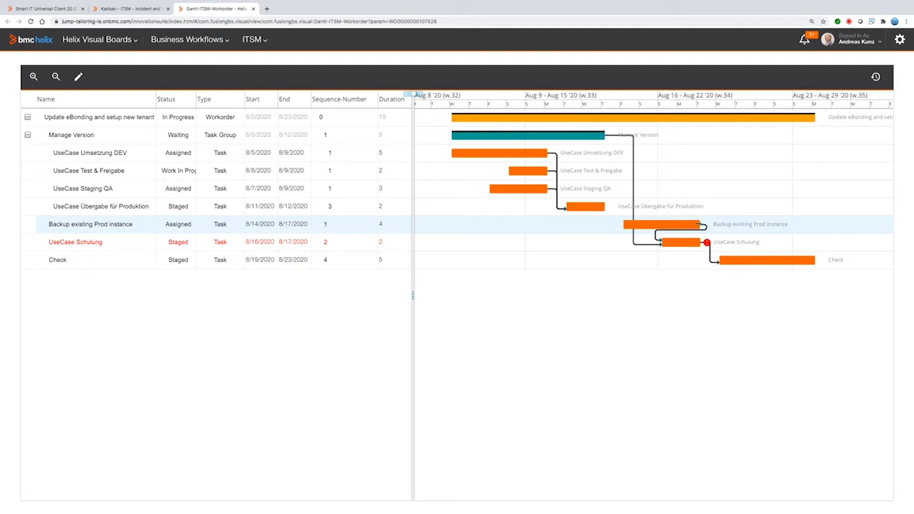
Drag the 'Backup existing Prod instance' bar's end back to 8/14, making it one day long.
{"action": "left_click_drag", "start_coordinate": [703, 223], "coordinate": [637, 223]}
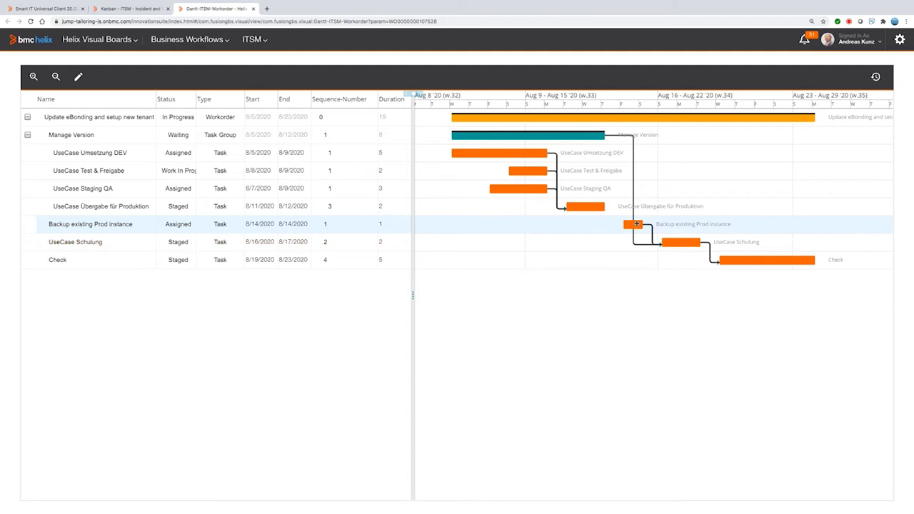
{"action": "left_click_drag", "start_coordinate": [637, 223], "coordinate": [620, 223]}
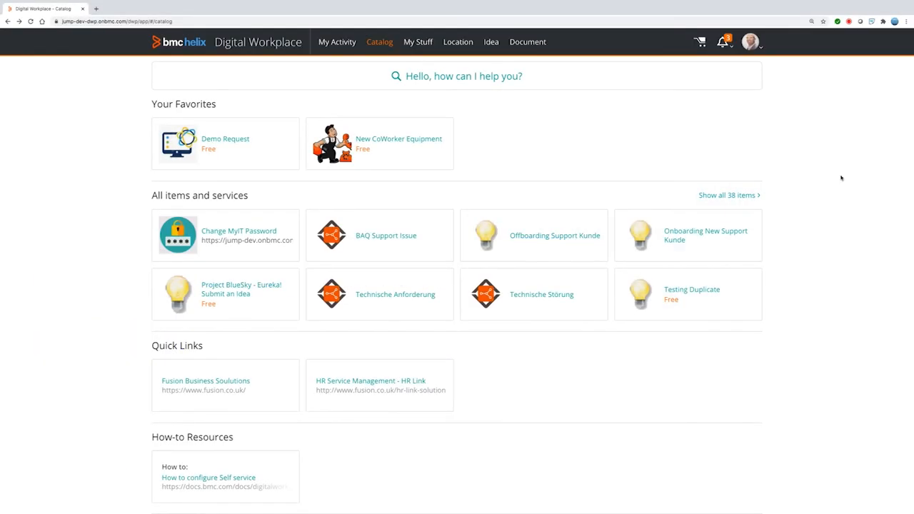
{"action": "mouse_move", "coordinate": [420, 128]}
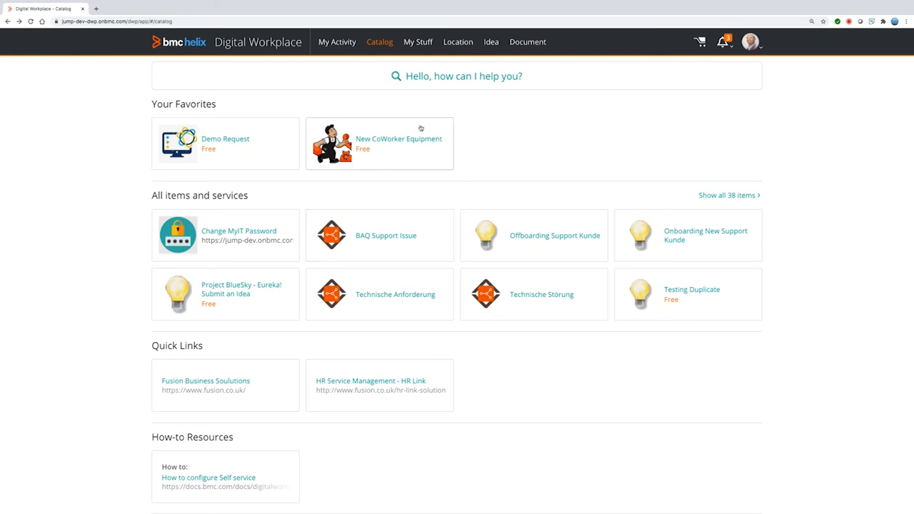
View the New Backbone for Datacenters idea (IDEA00004481) in the ideas list and upvote it.
{"action": "left_click", "coordinate": [492, 41]}
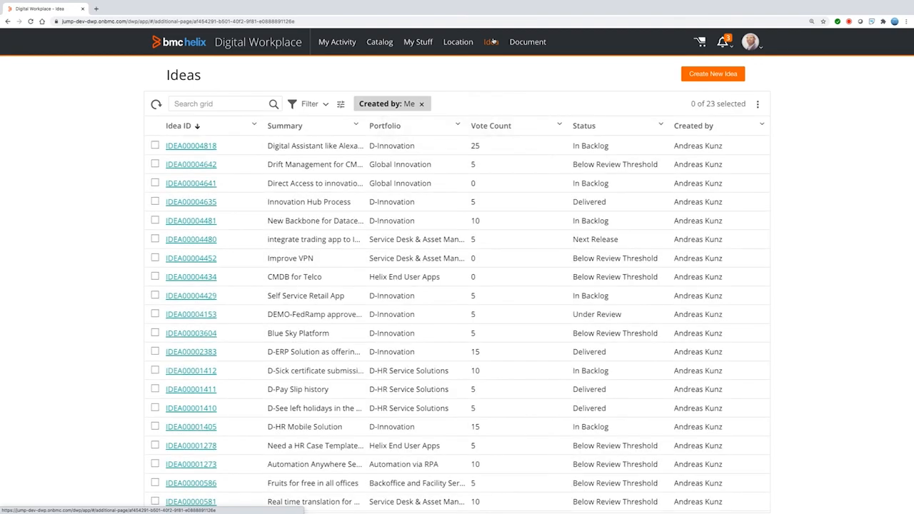
{"action": "mouse_move", "coordinate": [497, 294]}
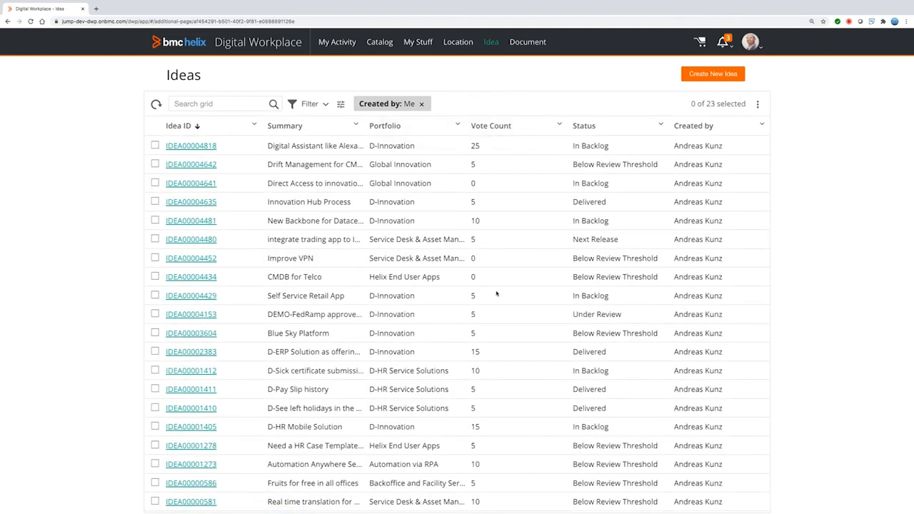
{"action": "left_click", "coordinate": [191, 220]}
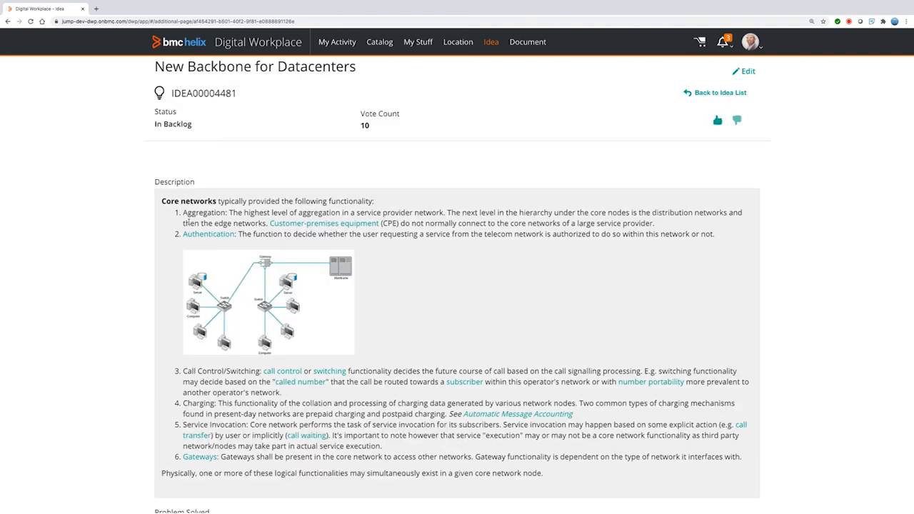
{"action": "mouse_move", "coordinate": [414, 349]}
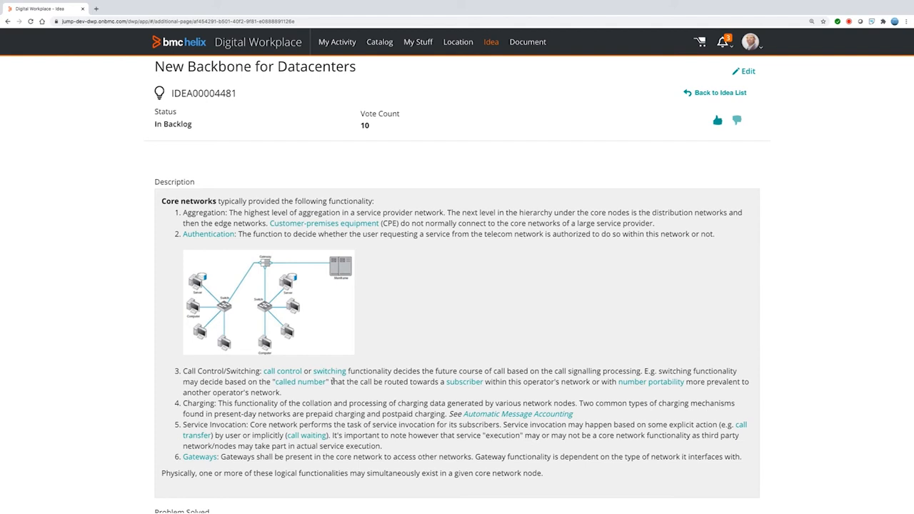
{"action": "mouse_move", "coordinate": [474, 246]}
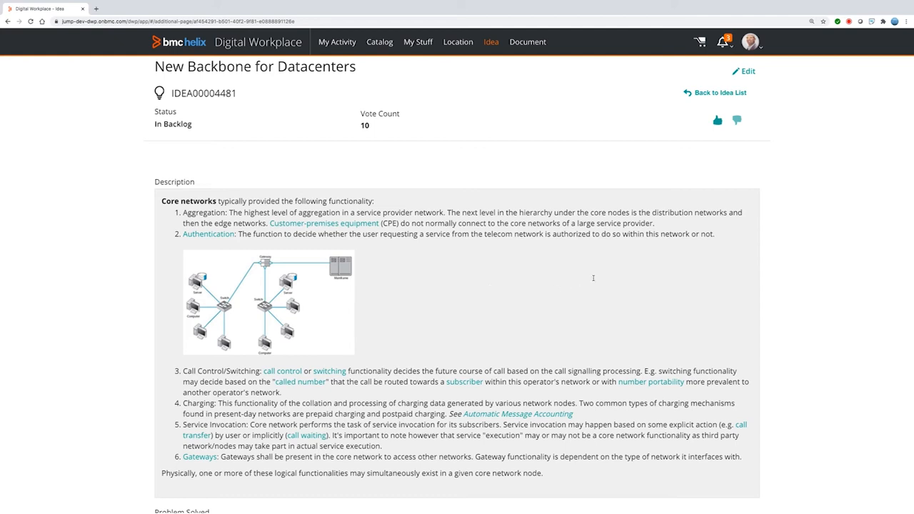
{"action": "mouse_move", "coordinate": [717, 119]}
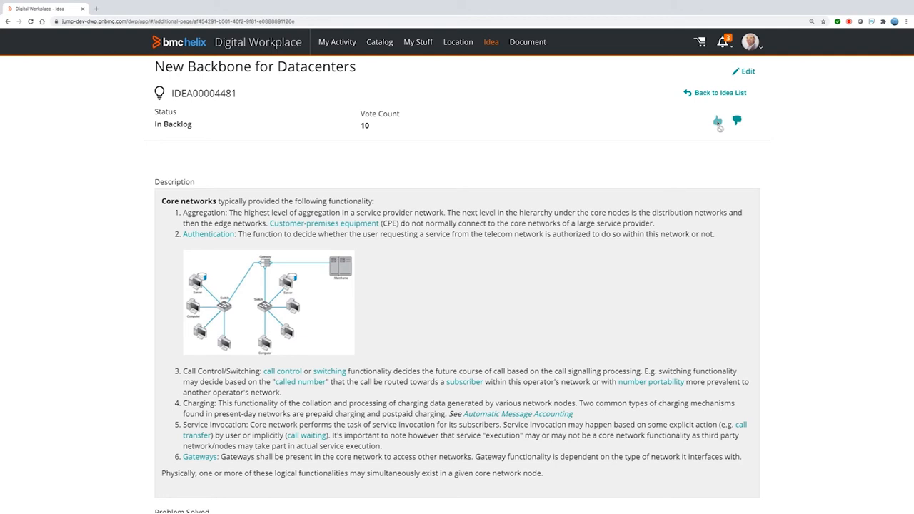
{"action": "left_click", "coordinate": [717, 121]}
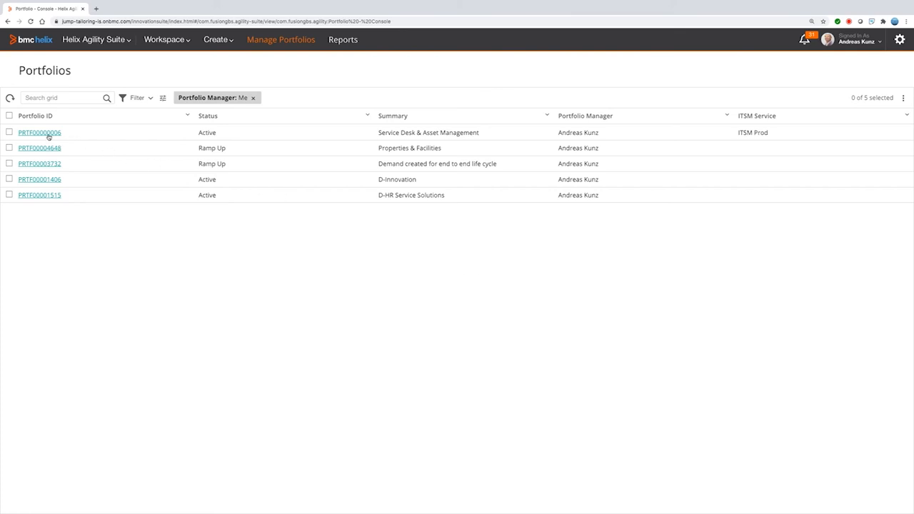
Open portfolio PRTF00000006, Service Desk & Asset Management, listing its nine projects.
{"action": "left_click", "coordinate": [40, 131]}
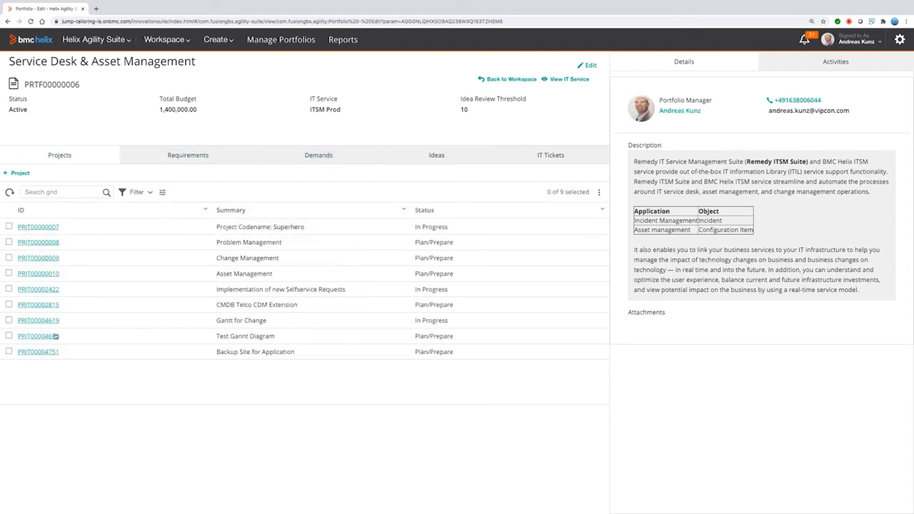
Review the portfolio's requirements, demands, ideas and IT tickets, then open the Implementation of new Selfservice Requests project.
{"action": "left_click", "coordinate": [188, 154]}
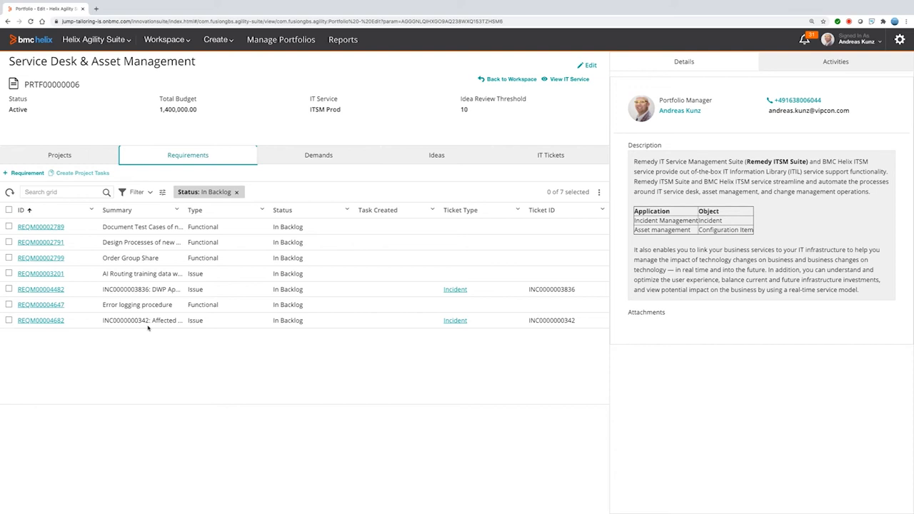
{"action": "left_click", "coordinate": [317, 155]}
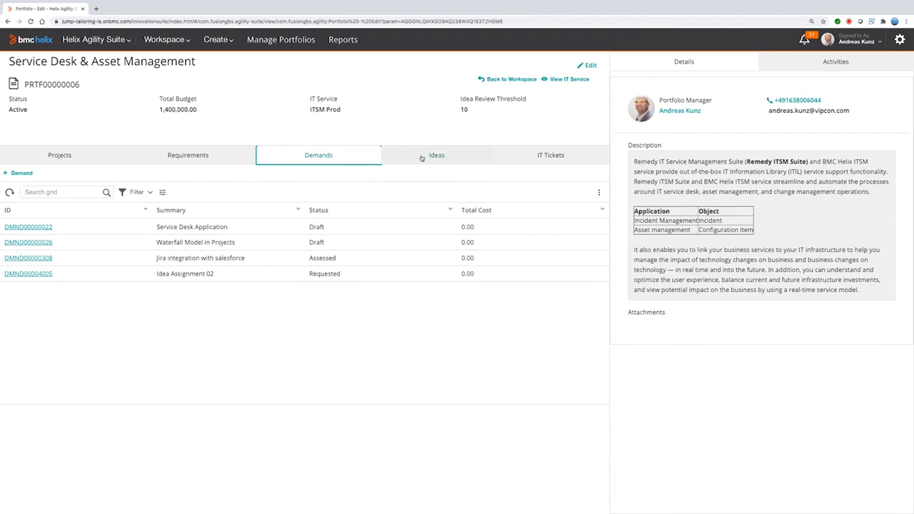
{"action": "left_click", "coordinate": [436, 154]}
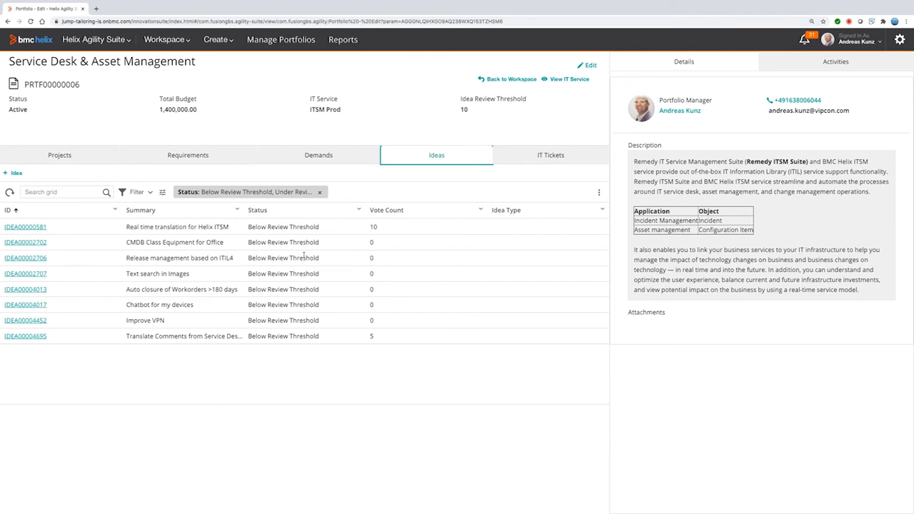
{"action": "mouse_move", "coordinate": [352, 262]}
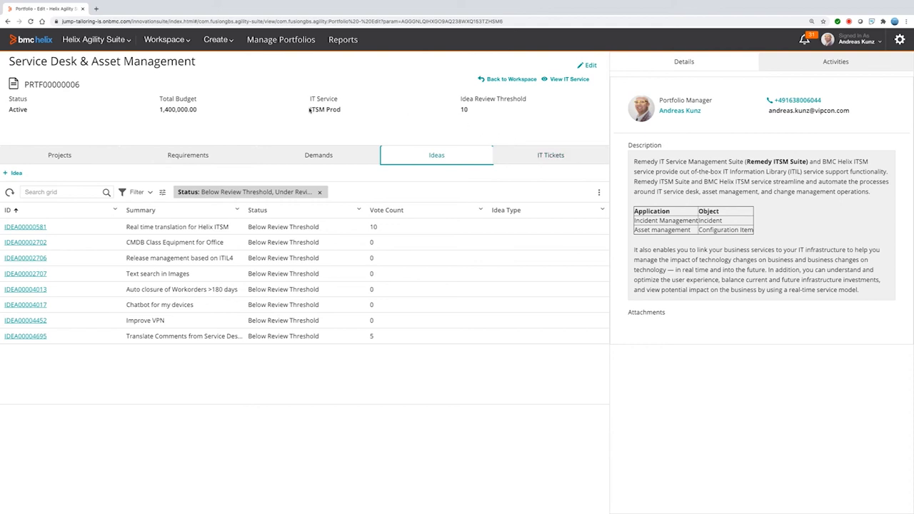
{"action": "mouse_move", "coordinate": [346, 115]}
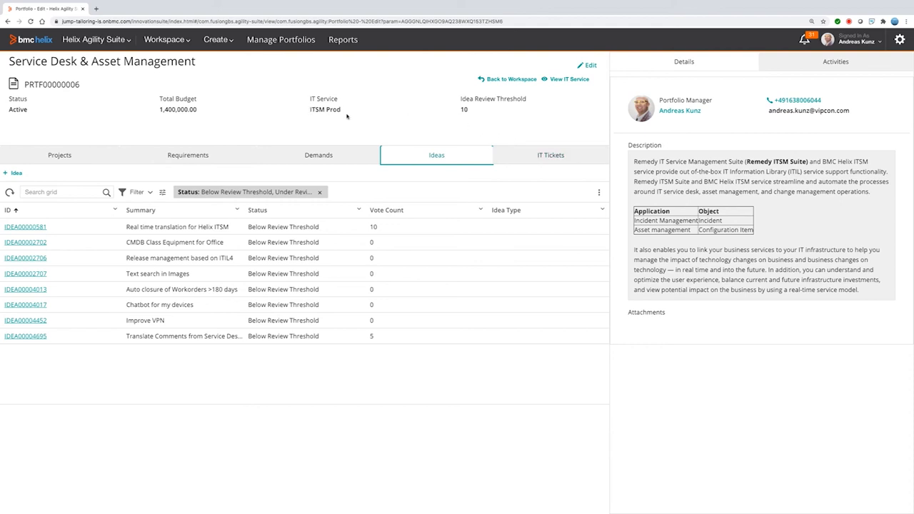
{"action": "left_click", "coordinate": [551, 154]}
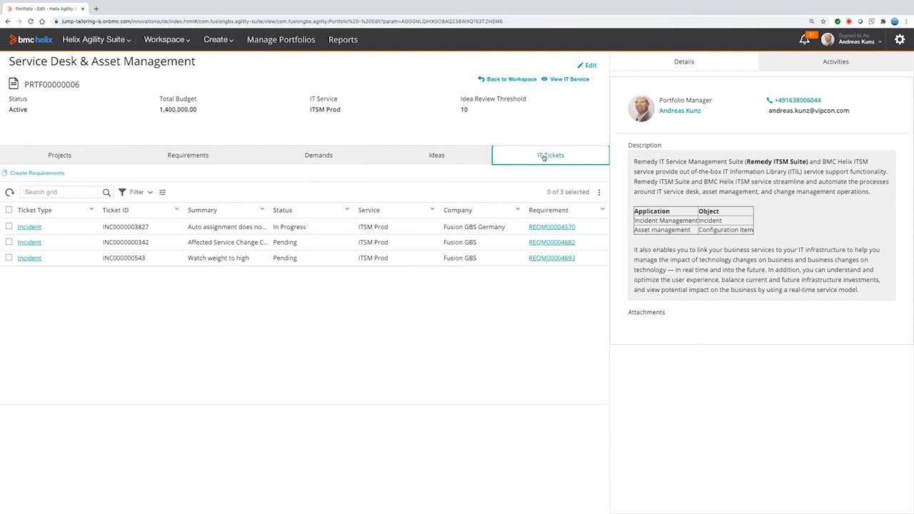
{"action": "mouse_move", "coordinate": [243, 343]}
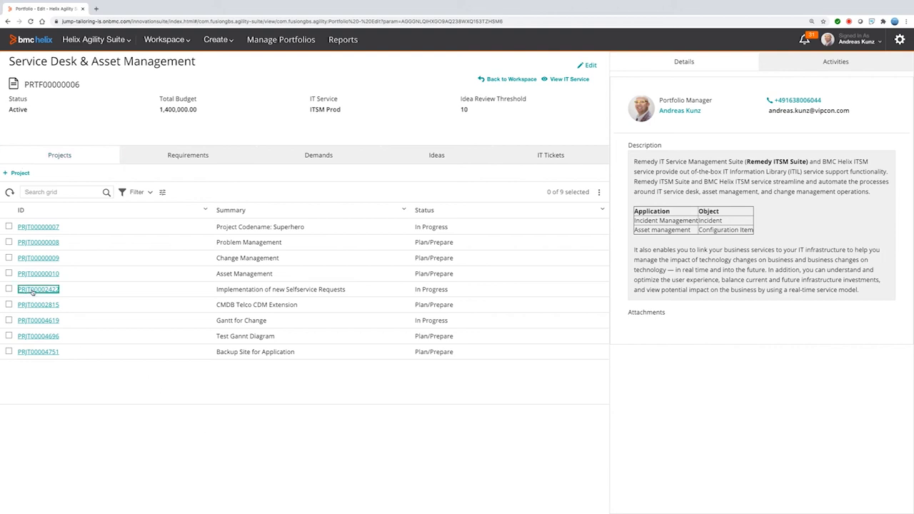
{"action": "left_click", "coordinate": [37, 288]}
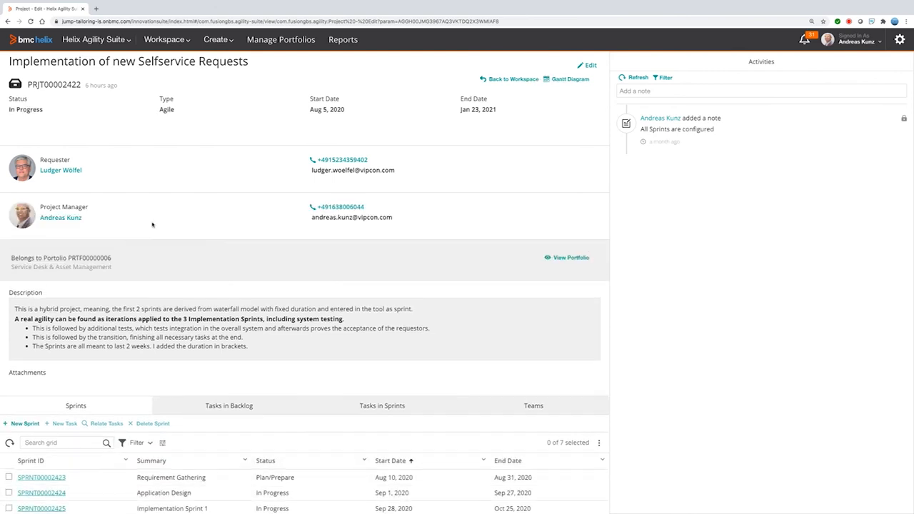
{"action": "mouse_move", "coordinate": [144, 227]}
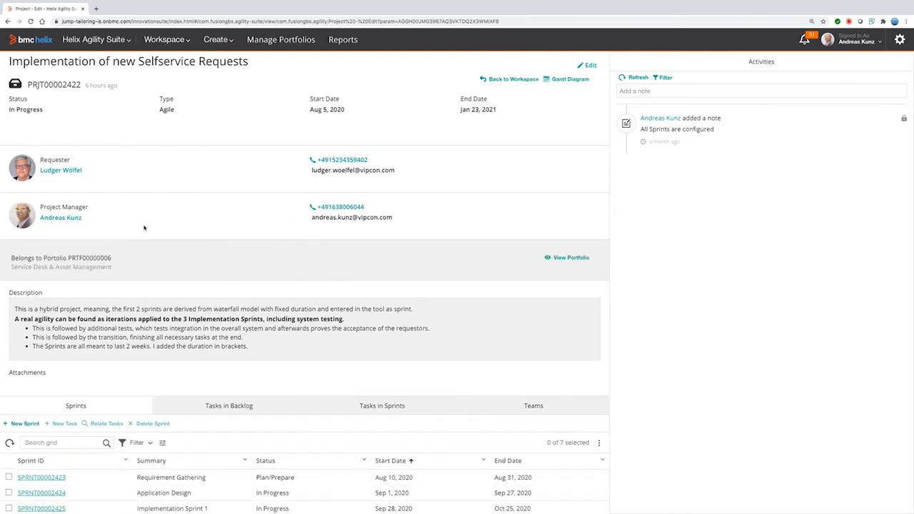
Show project PRJT00002422's teams and list the Implementation Team's three members.
{"action": "scroll", "scroll_direction": "down", "scroll_amount": 3}
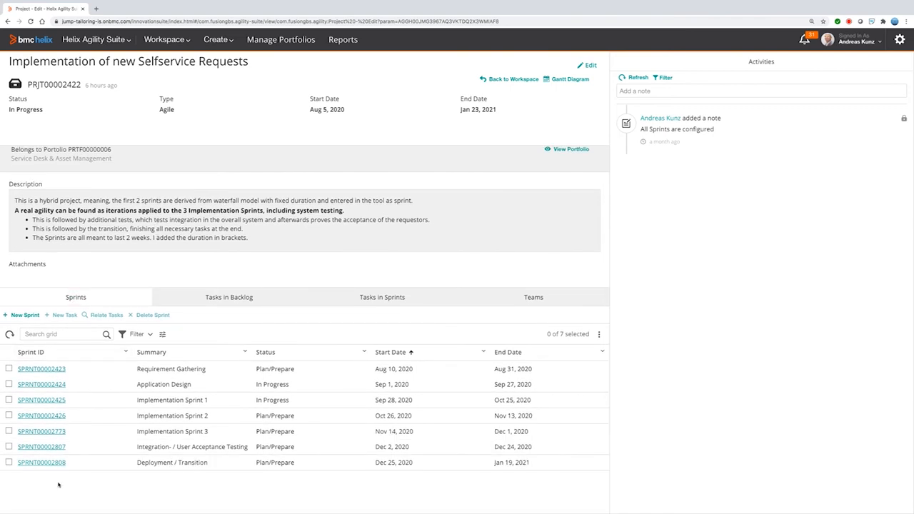
{"action": "mouse_move", "coordinate": [525, 228]}
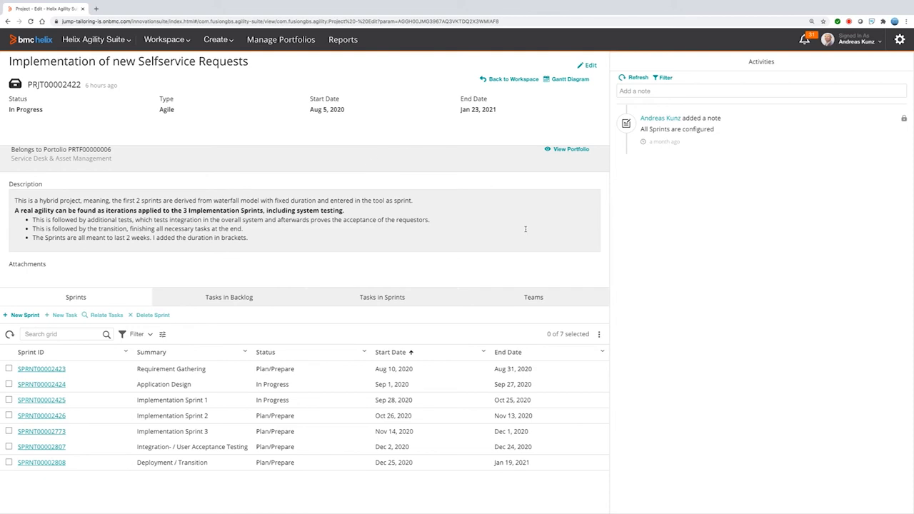
{"action": "left_click", "coordinate": [533, 297]}
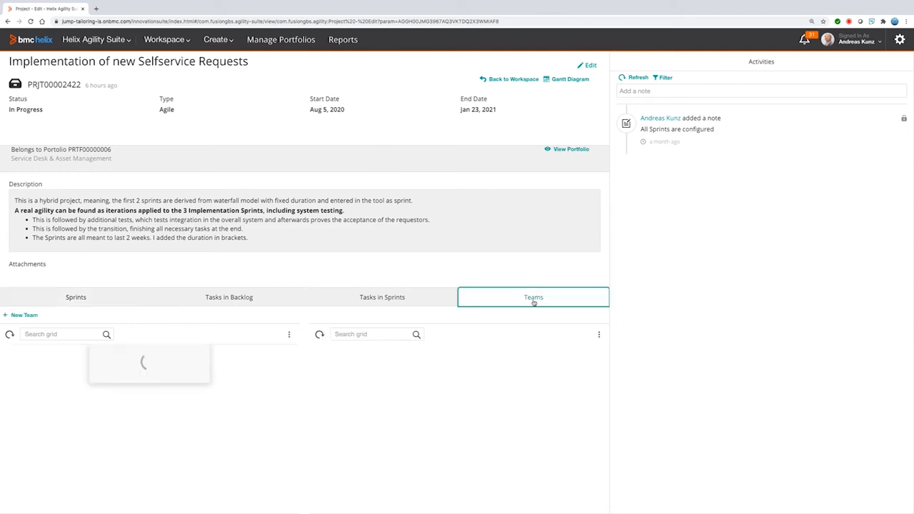
{"action": "left_click", "coordinate": [534, 297]}
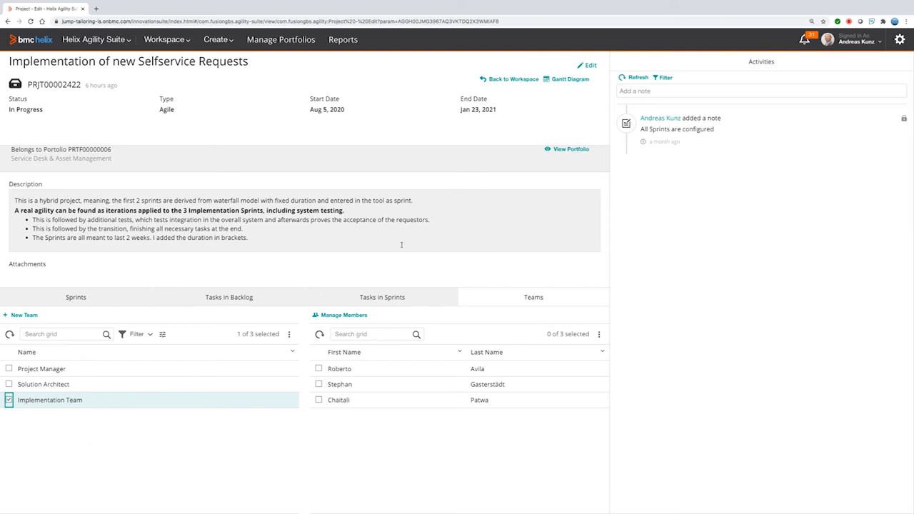
View the Gantt diagram with the Requirement Gathering sprint's tasks expanded, then return to the project.
{"action": "left_click", "coordinate": [566, 78]}
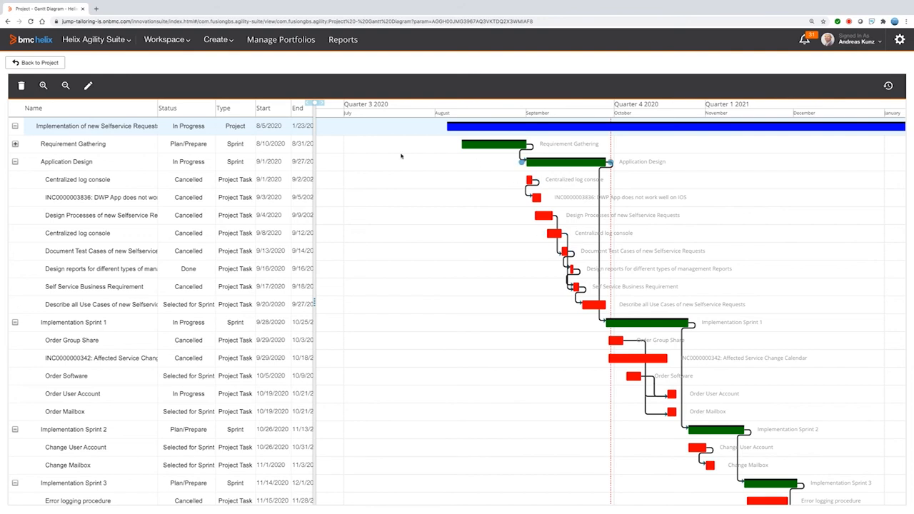
{"action": "left_click", "coordinate": [14, 143]}
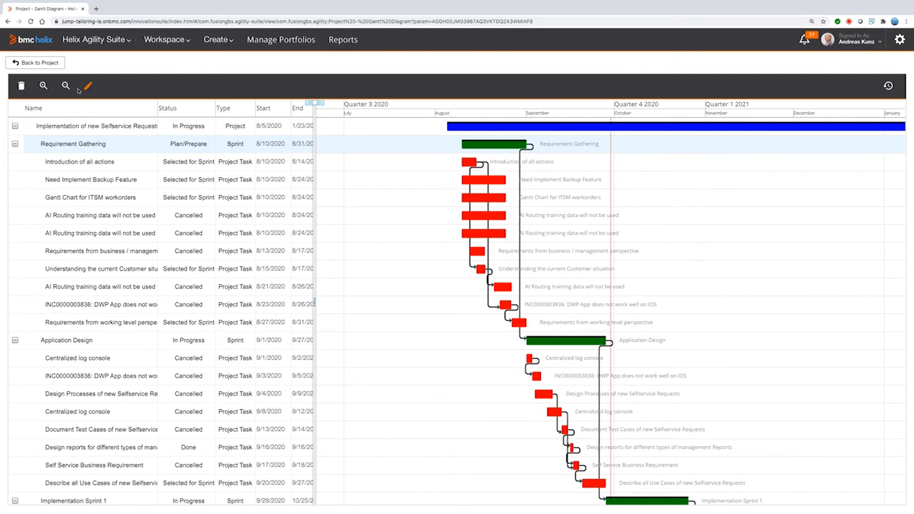
{"action": "left_click", "coordinate": [43, 85]}
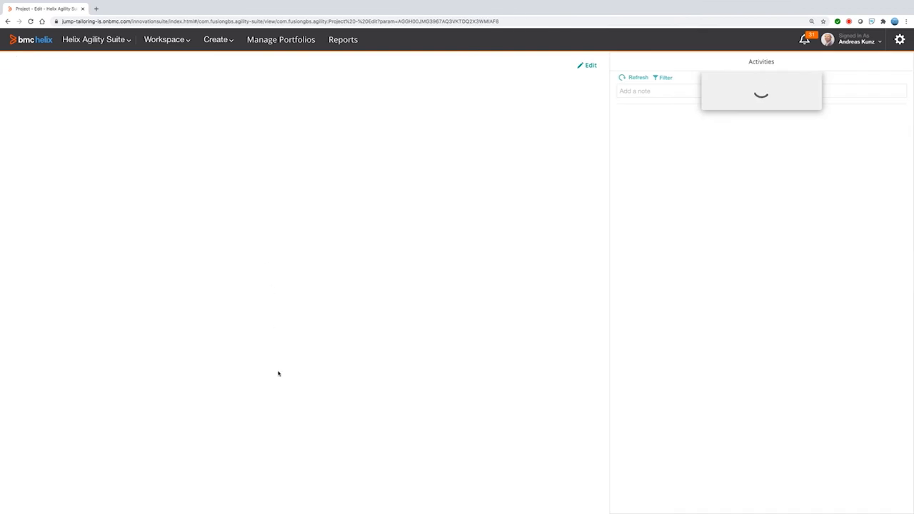
{"action": "mouse_move", "coordinate": [211, 328]}
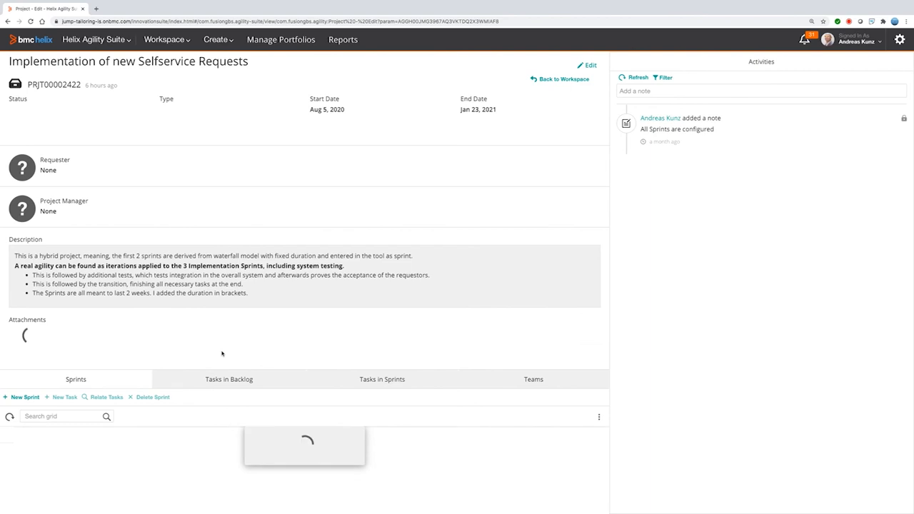
Relate backlog task TASK00004645 (trading app integration) to a sprint via the Select Sprint panel.
{"action": "left_click", "coordinate": [228, 380]}
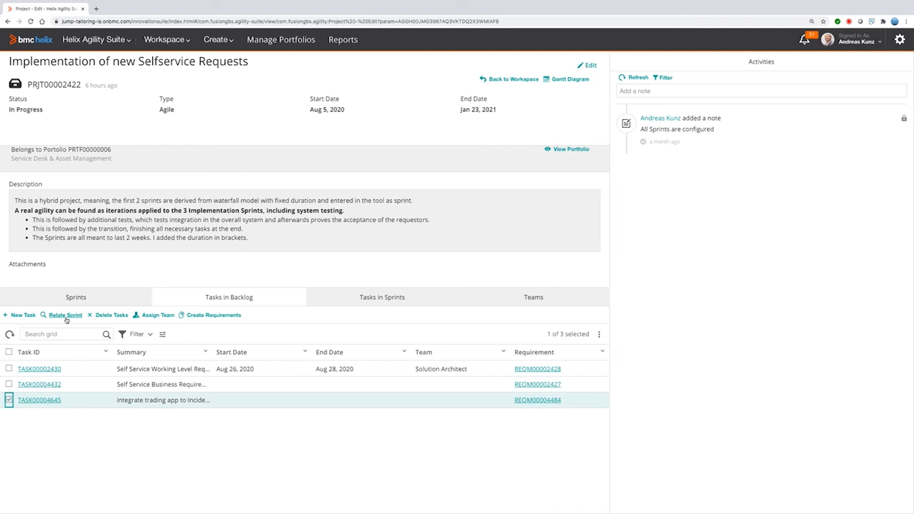
{"action": "left_click", "coordinate": [65, 316]}
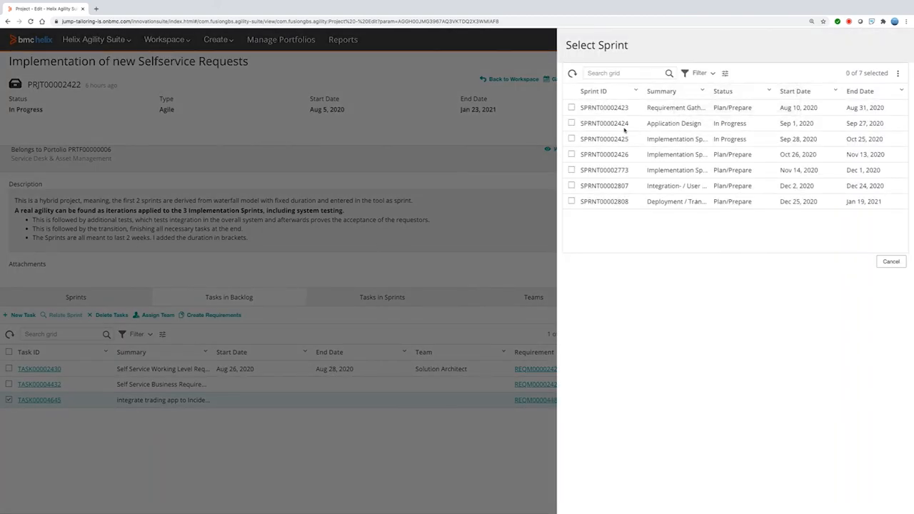
{"action": "left_click", "coordinate": [571, 123]}
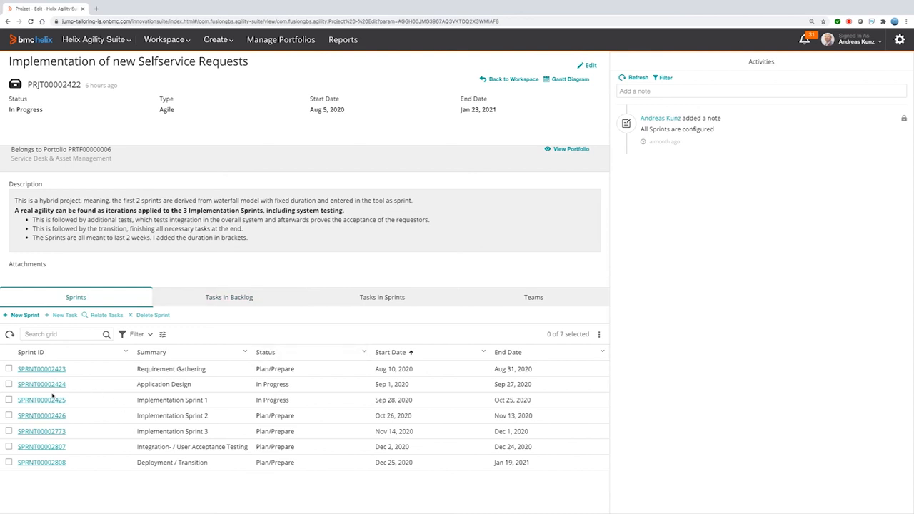
On Implementation Sprint 1's Kanban board, move Order Software to In Progress then Cancelled as Out of Scope.
{"action": "left_click", "coordinate": [40, 384]}
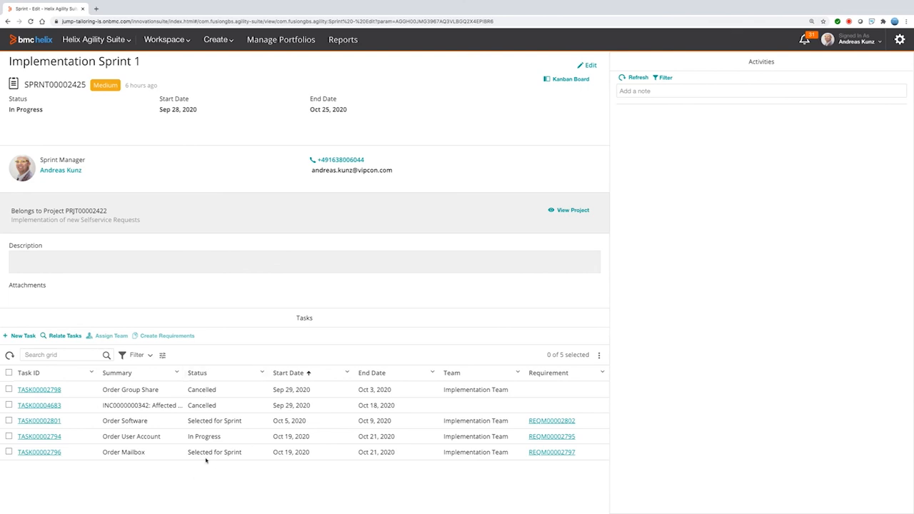
{"action": "left_click", "coordinate": [570, 78]}
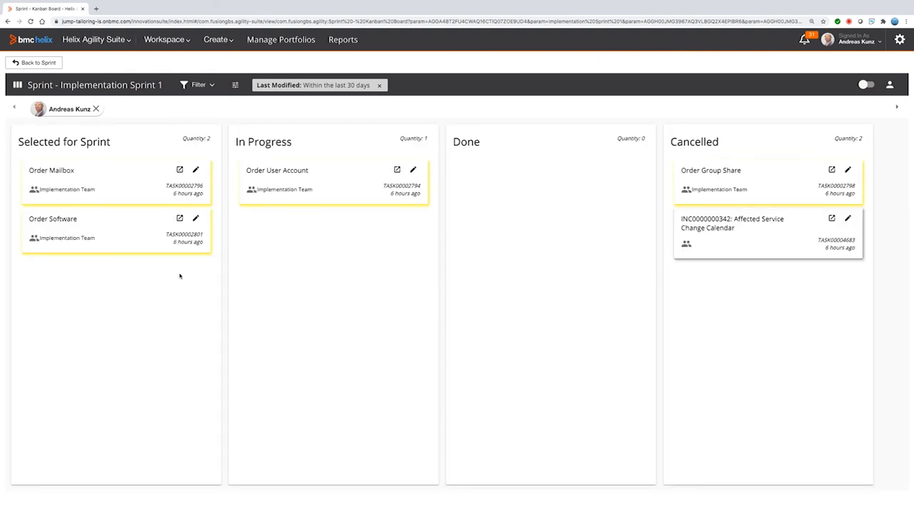
{"action": "mouse_move", "coordinate": [117, 347]}
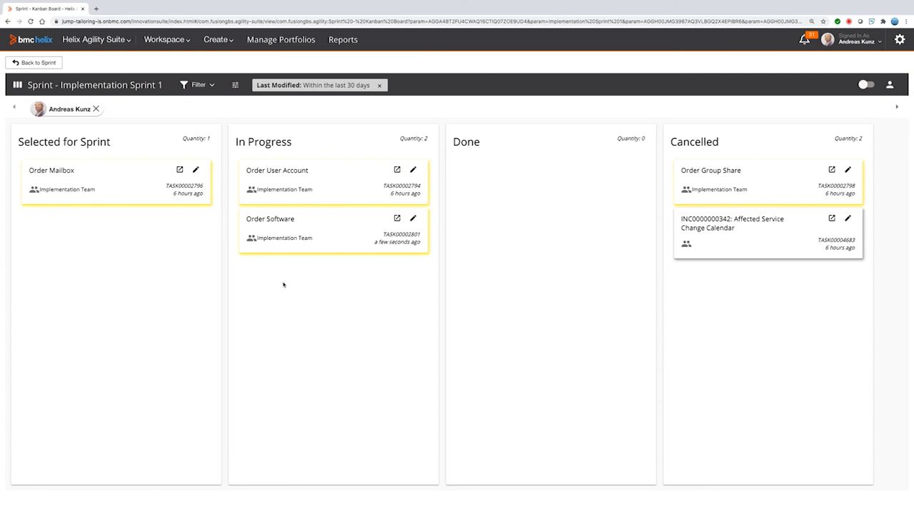
{"action": "mouse_move", "coordinate": [298, 226]}
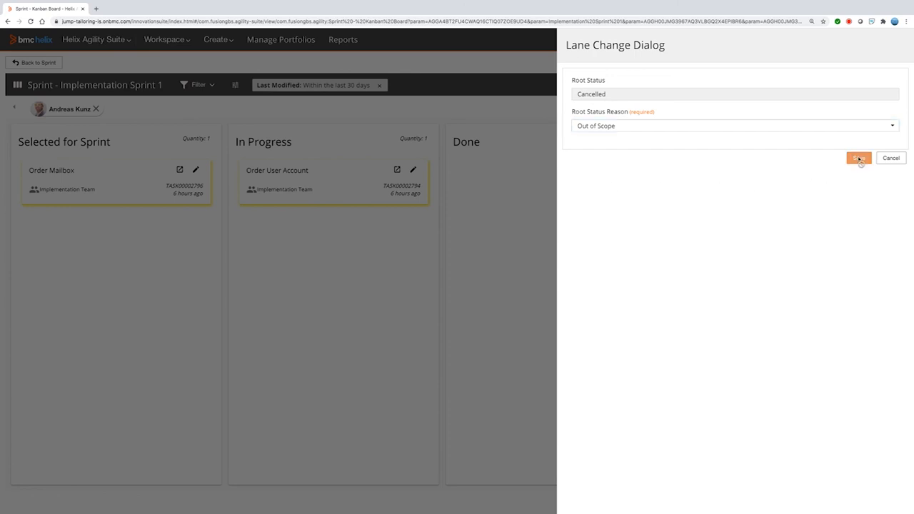
{"action": "left_click", "coordinate": [858, 157]}
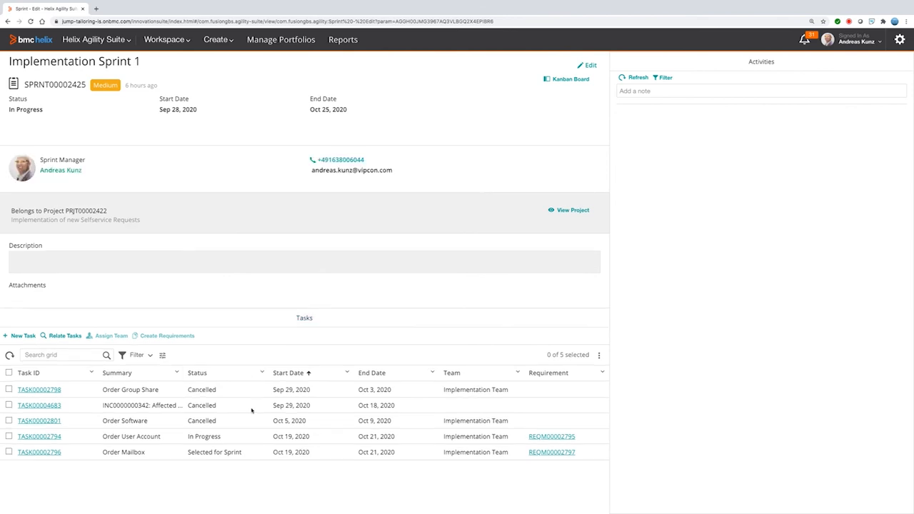
{"action": "mouse_move", "coordinate": [224, 300]}
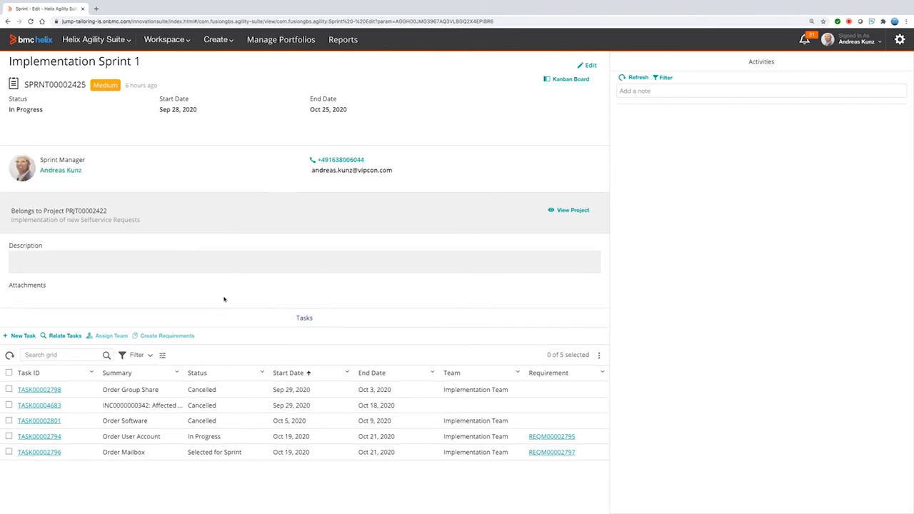
Return from Implementation Sprint 1 to the Implementation of new Selfservice Requests project via View Project.
{"action": "left_click", "coordinate": [571, 210]}
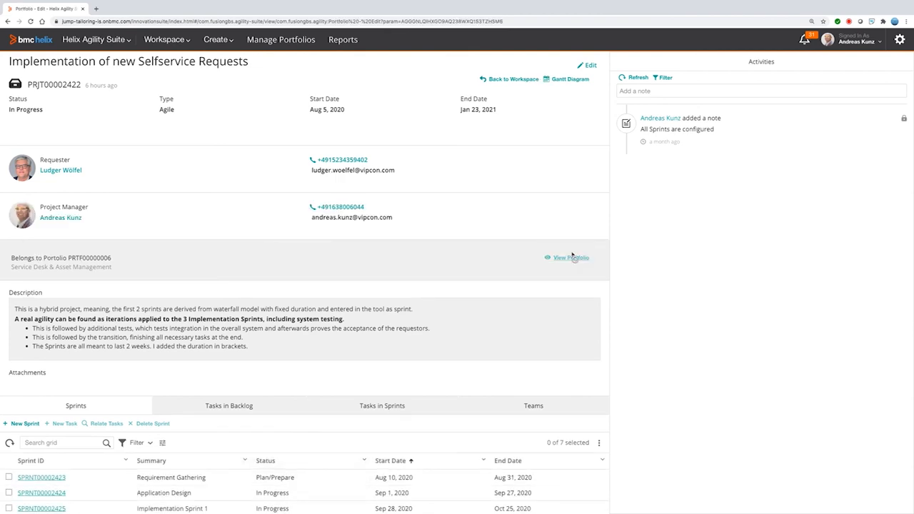
Open the parent portfolio's Requirements and select Order Software among its eight backlog items.
{"action": "left_click", "coordinate": [571, 257]}
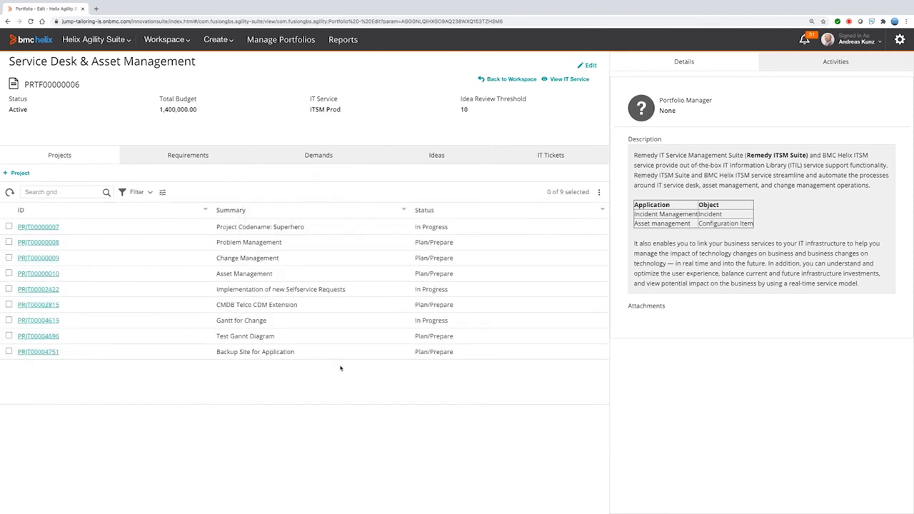
{"action": "left_click", "coordinate": [188, 155]}
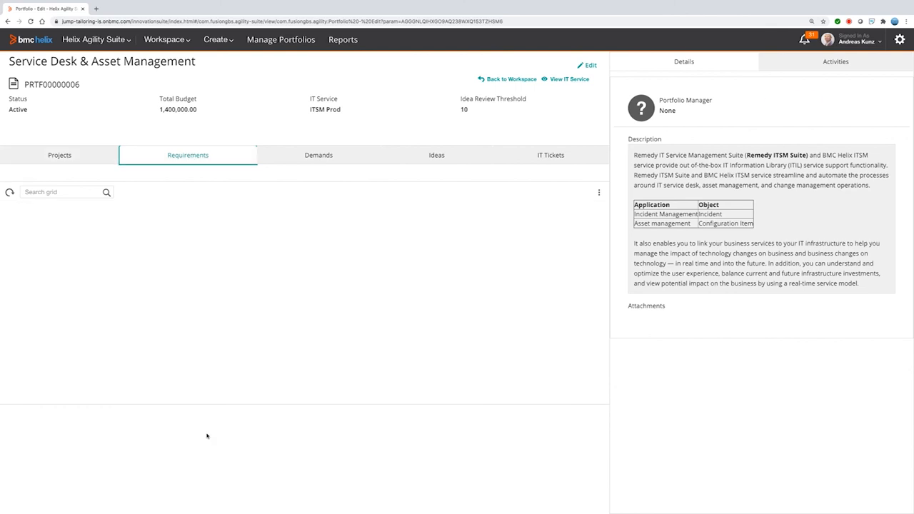
{"action": "left_click", "coordinate": [189, 154]}
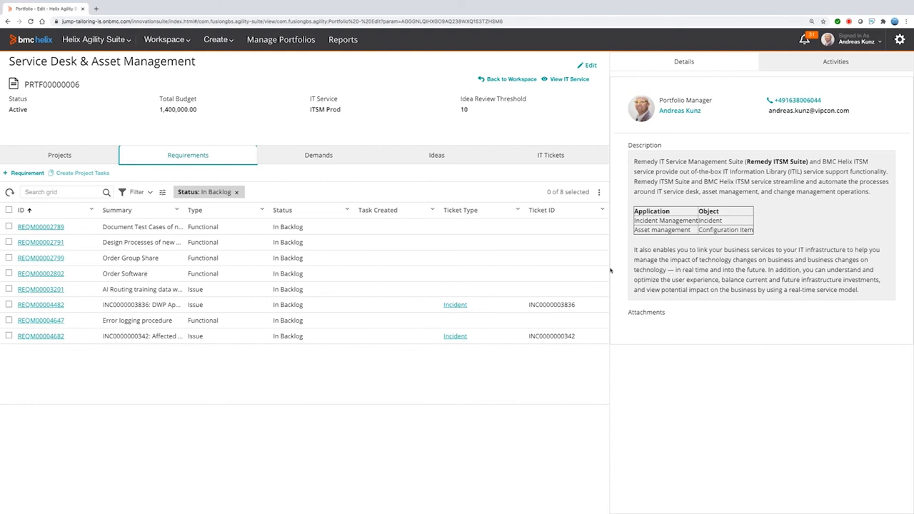
{"action": "mouse_move", "coordinate": [126, 280]}
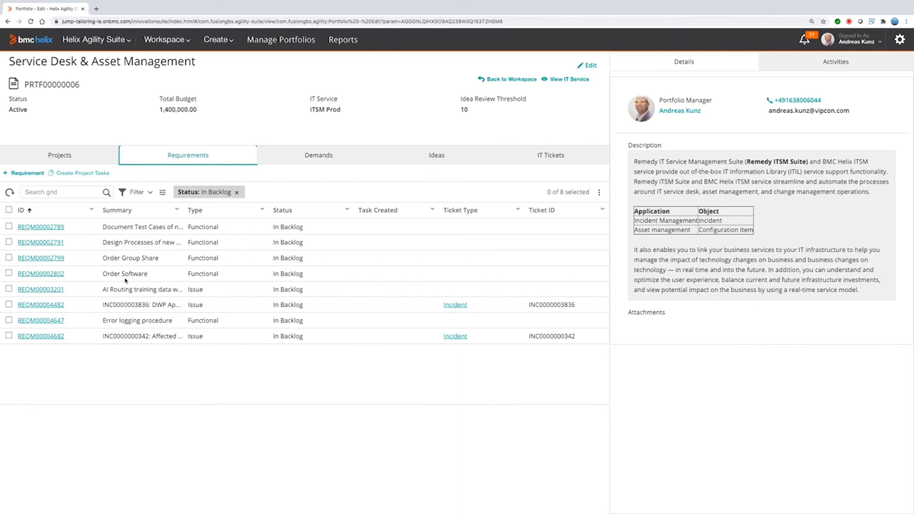
{"action": "mouse_move", "coordinate": [12, 277]}
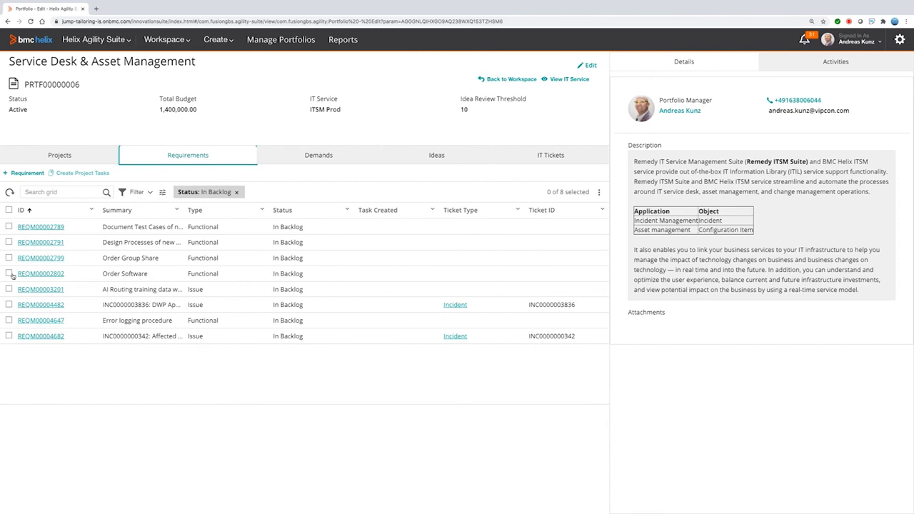
{"action": "left_click", "coordinate": [9, 274]}
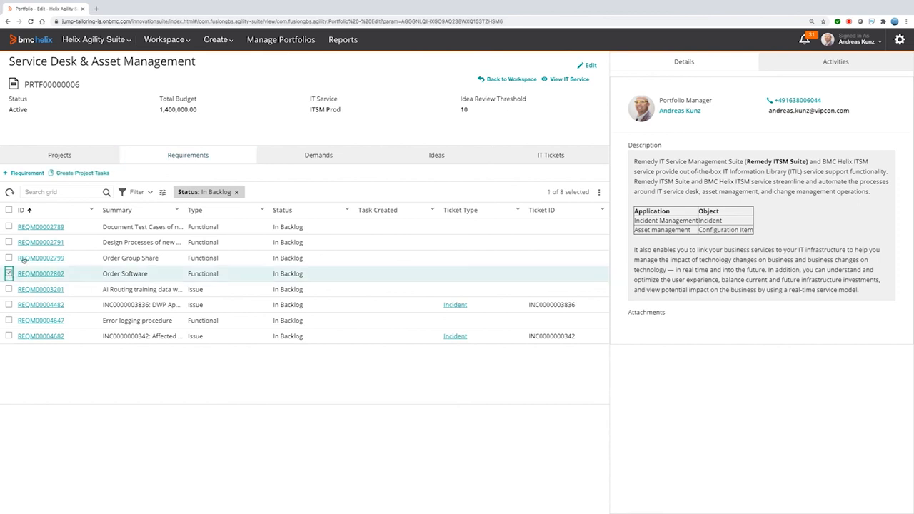
{"action": "mouse_move", "coordinate": [160, 426]}
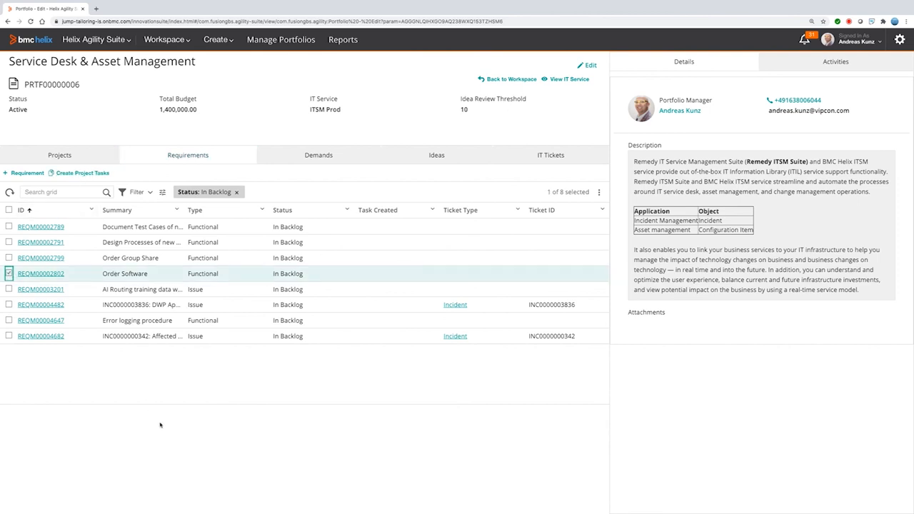